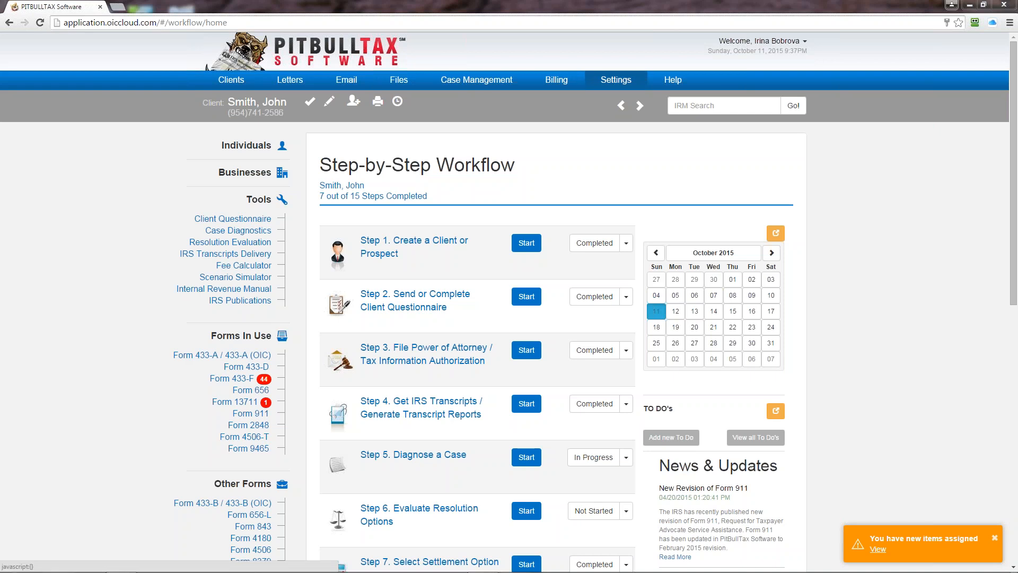
- Go to the Representative(s) page under the Settings menu
click(615, 79)
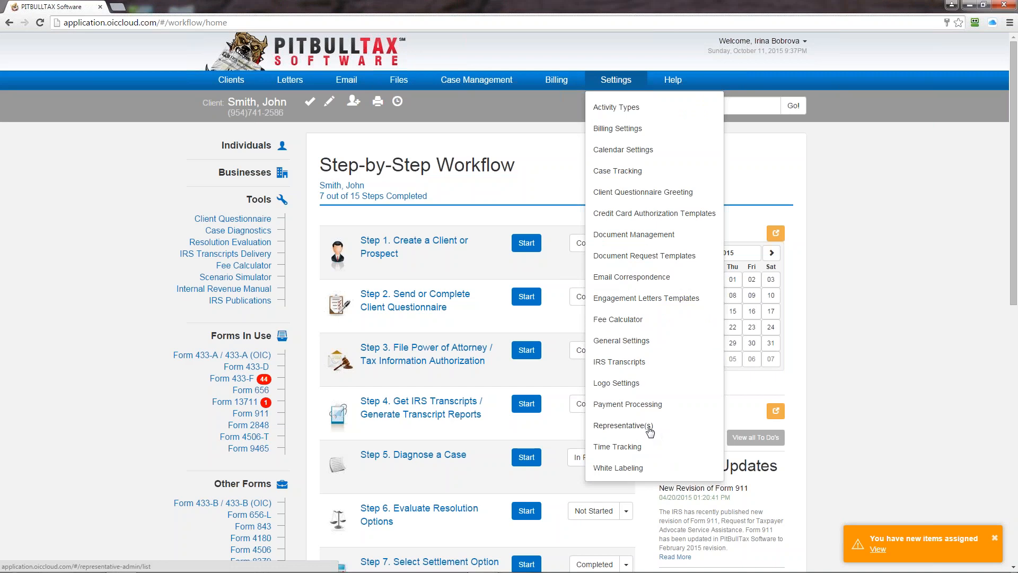
mouse_move(619, 435)
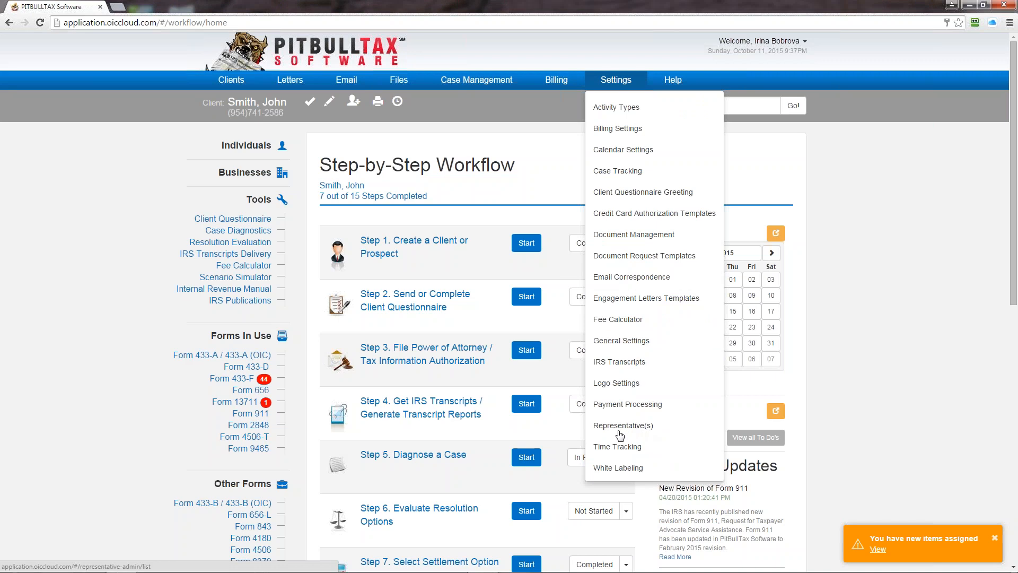
click(622, 425)
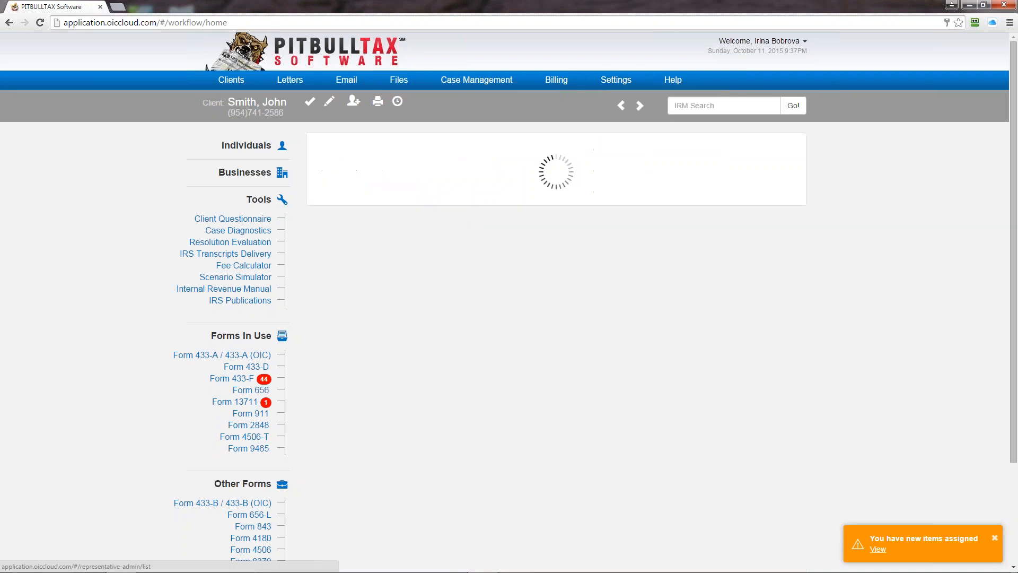
click(616, 80)
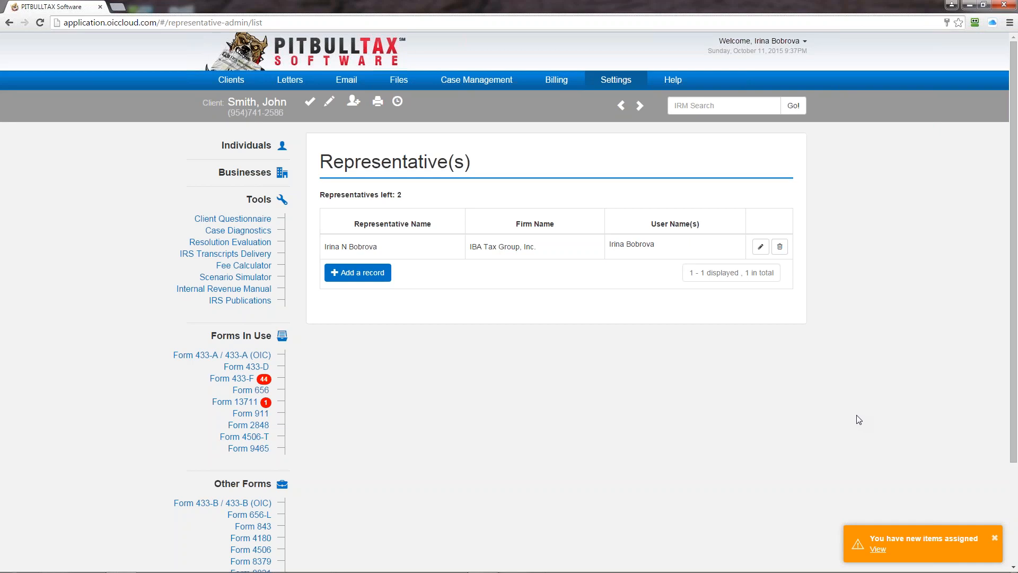
mouse_move(524, 216)
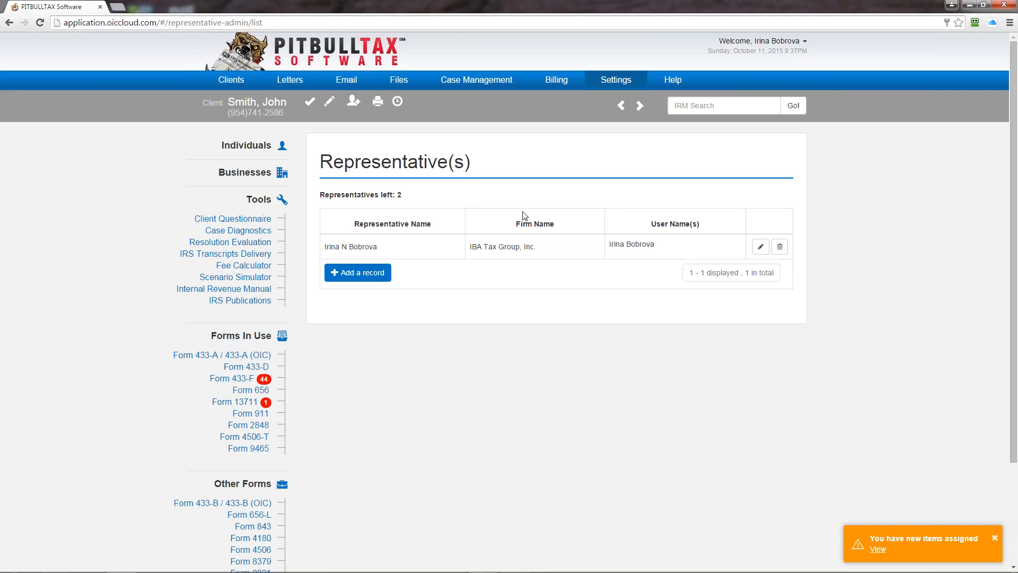
click(357, 272)
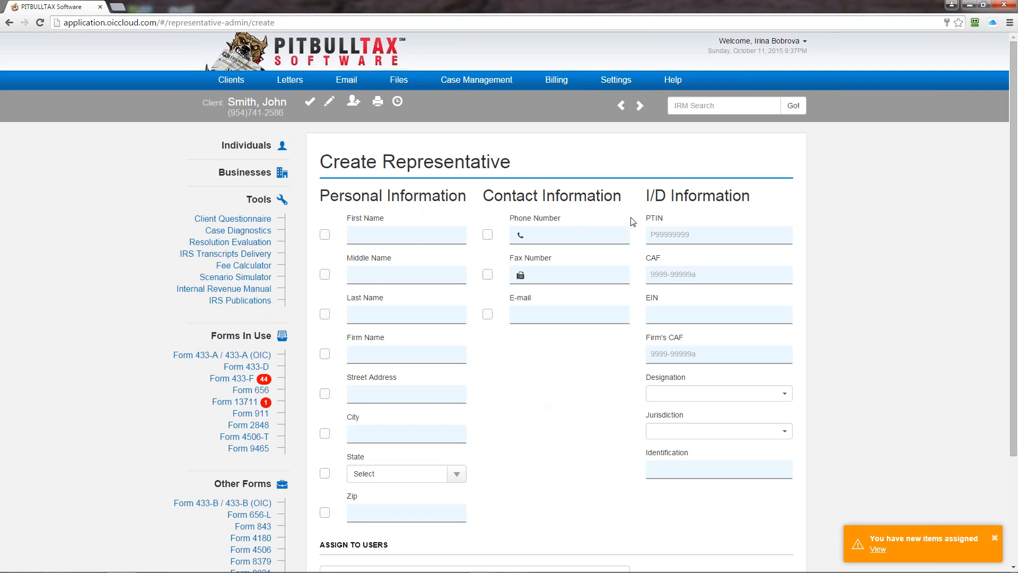
mouse_move(755, 216)
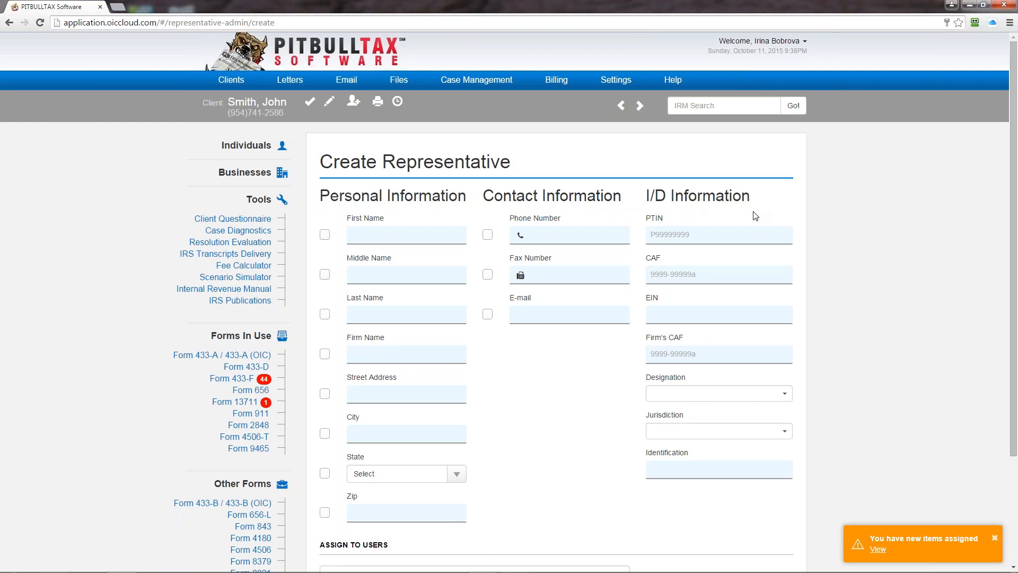
scroll(down, 3)
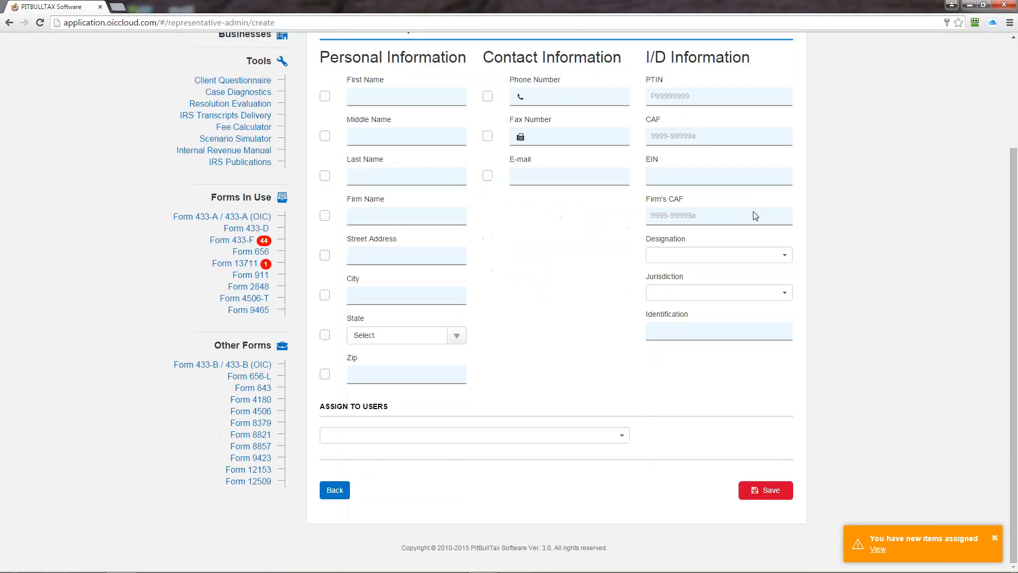
mouse_move(648, 437)
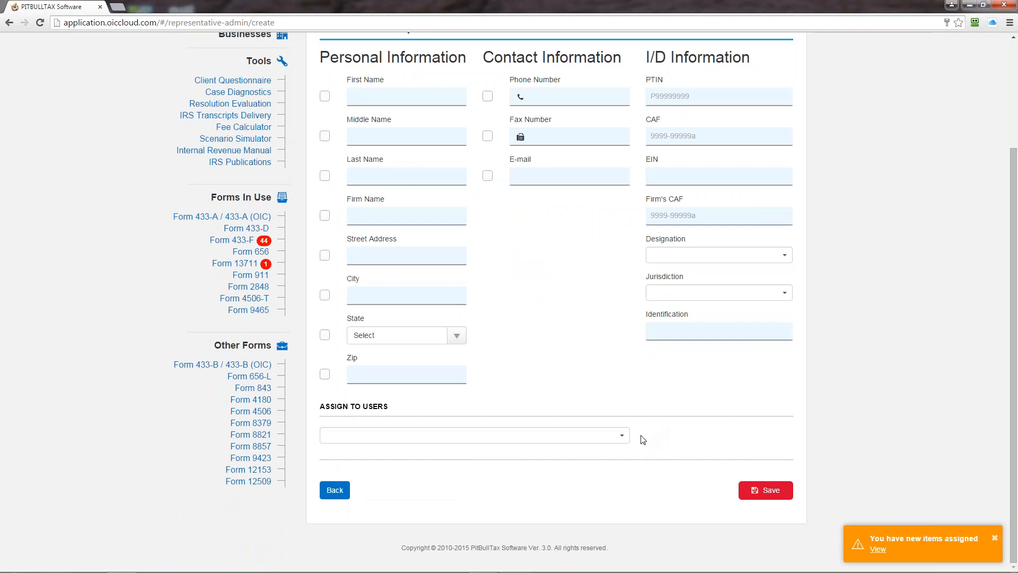
click(474, 435)
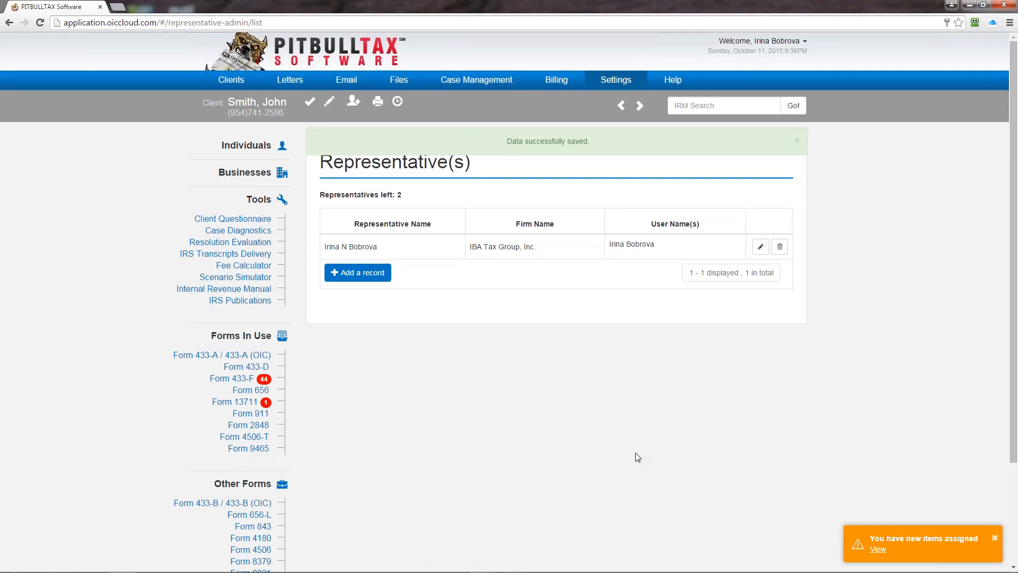
mouse_move(859, 236)
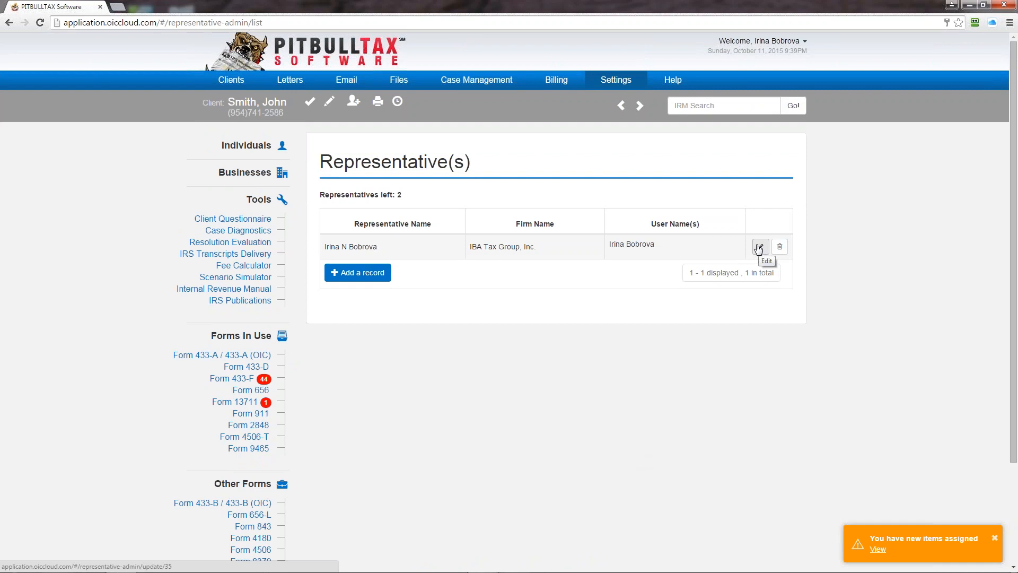
- Edit the existing representative, mark its last name, phone and fax fields, and save
click(758, 247)
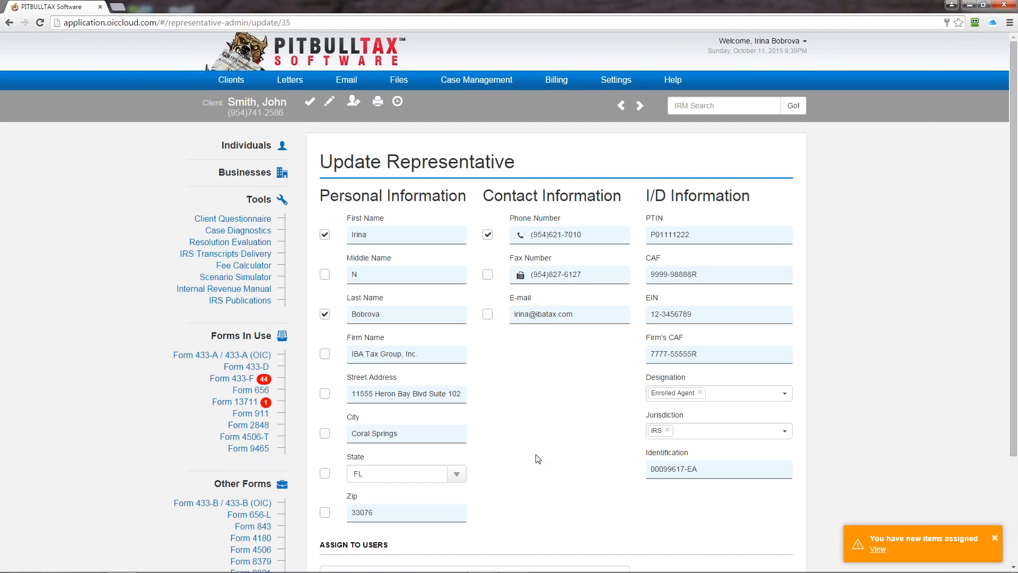
mouse_move(329, 235)
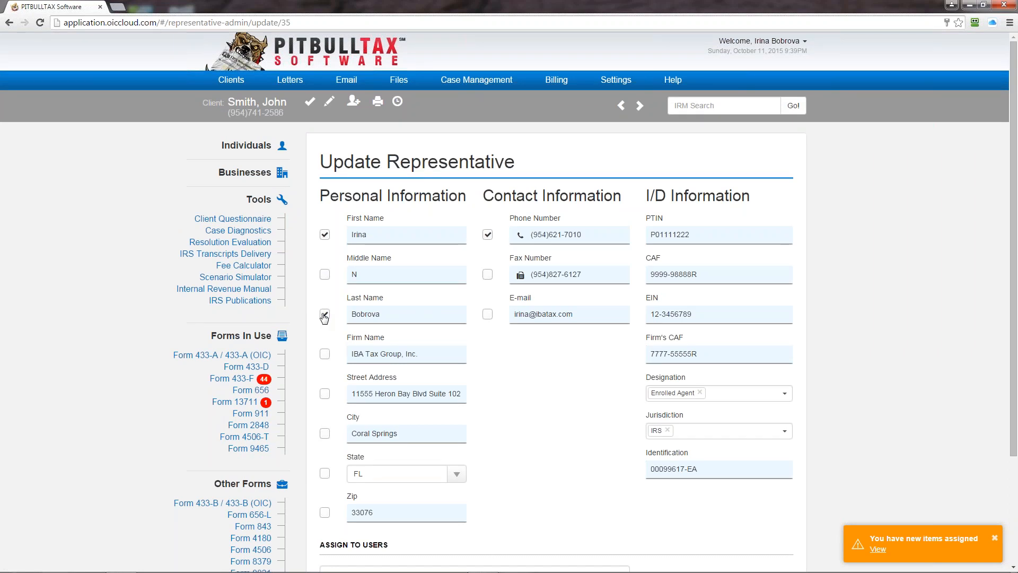
click(325, 314)
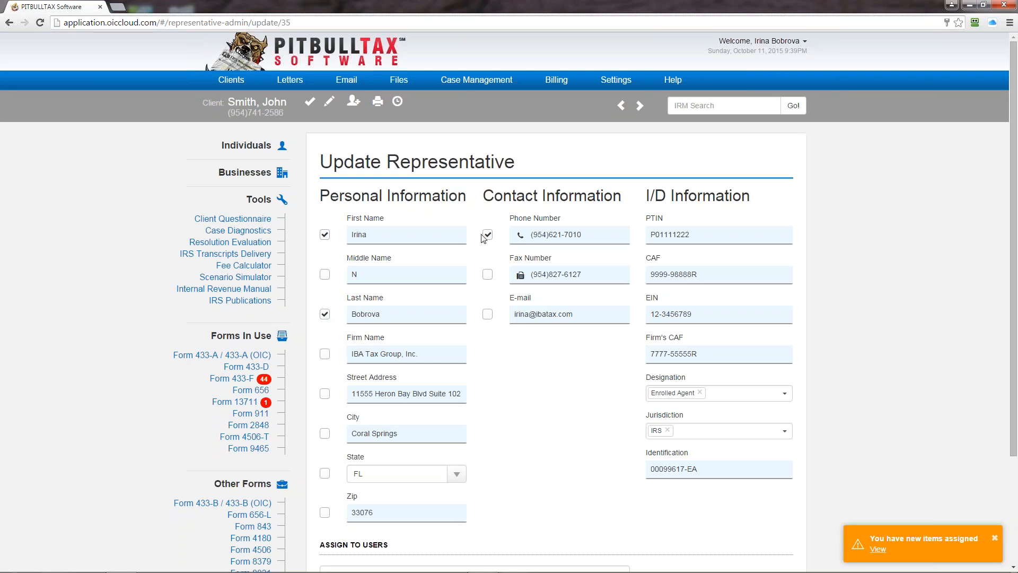
click(487, 234)
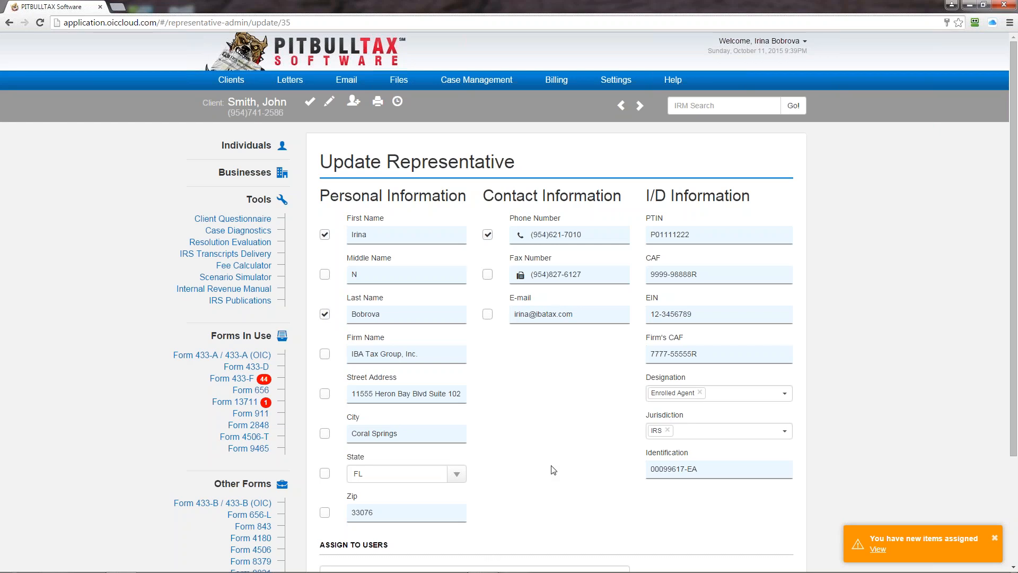
click(488, 274)
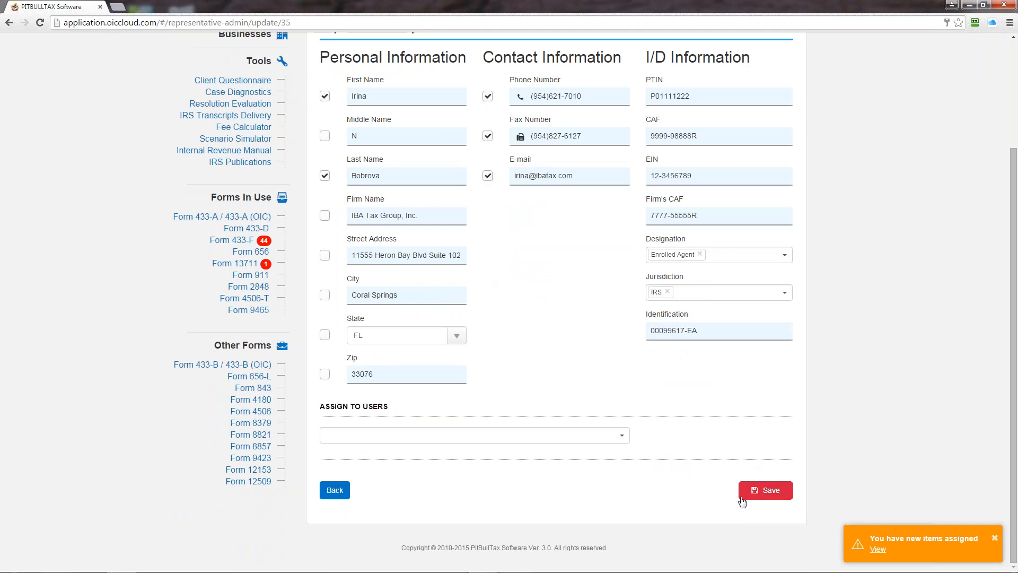
click(765, 489)
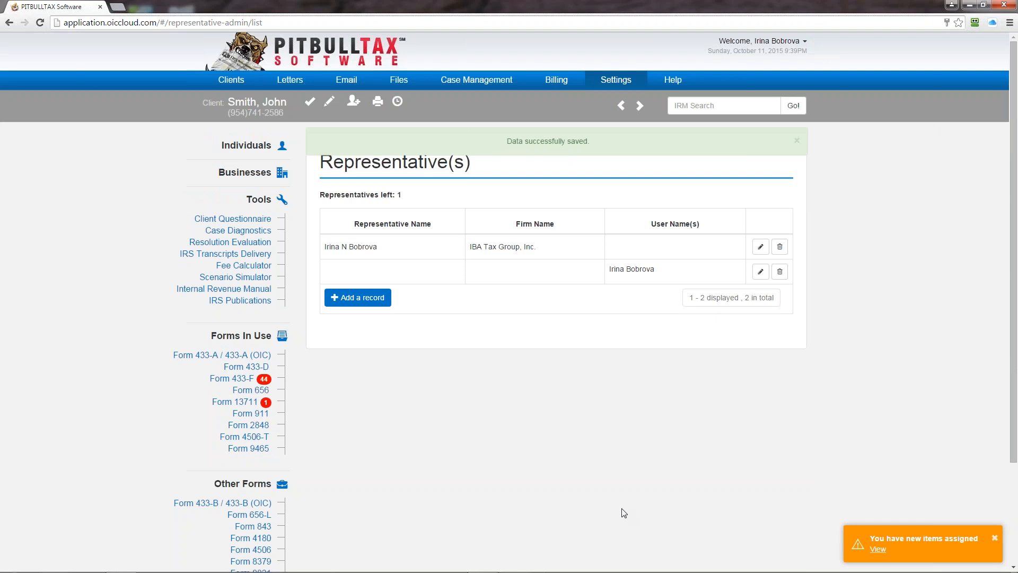
- Return to the Step-by-Step Workflow and start adding a new client
click(797, 140)
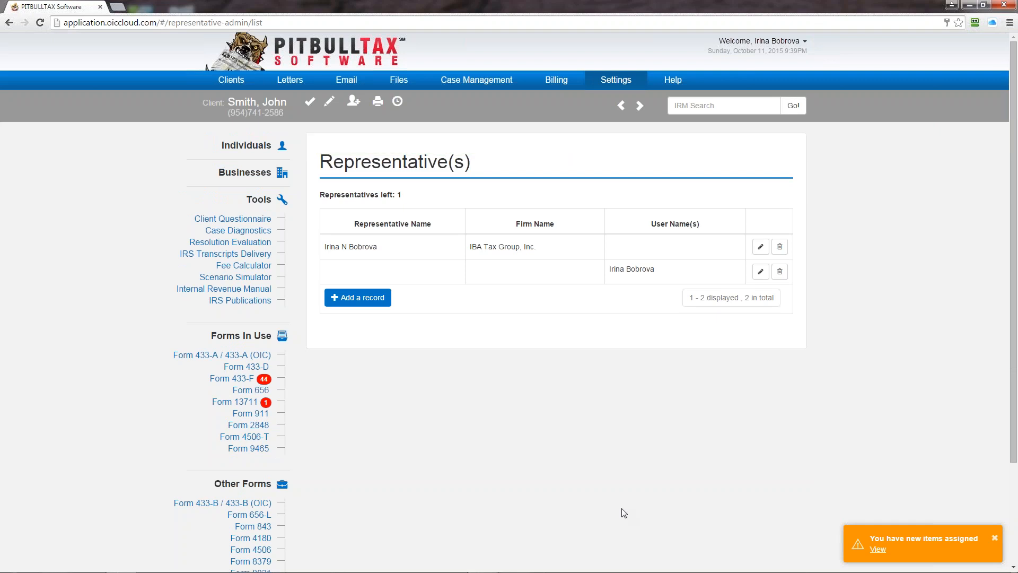
mouse_move(906, 361)
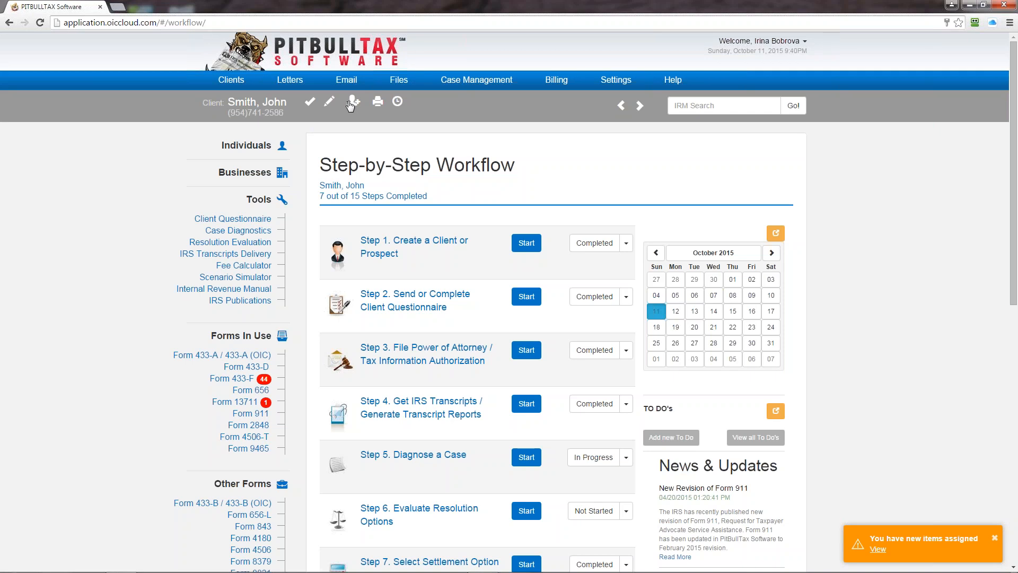
click(350, 101)
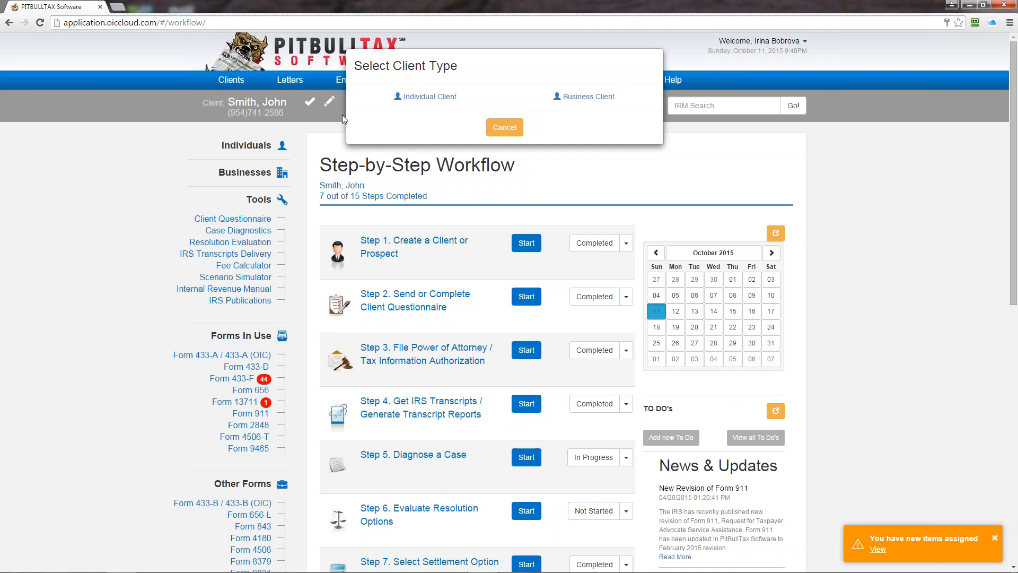
- Create an individual client named Susan Smith with entry type Client
click(425, 96)
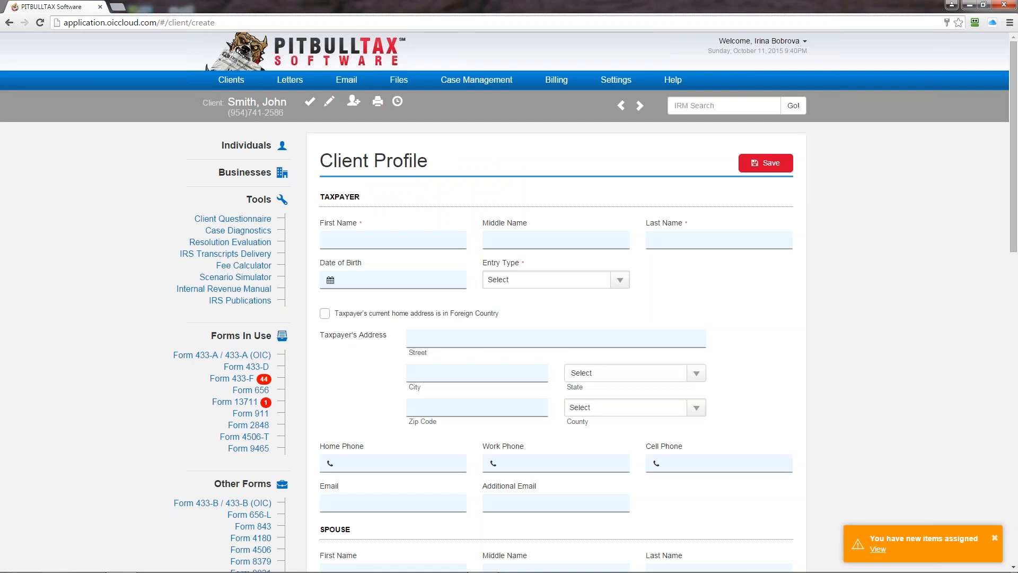
click(392, 239)
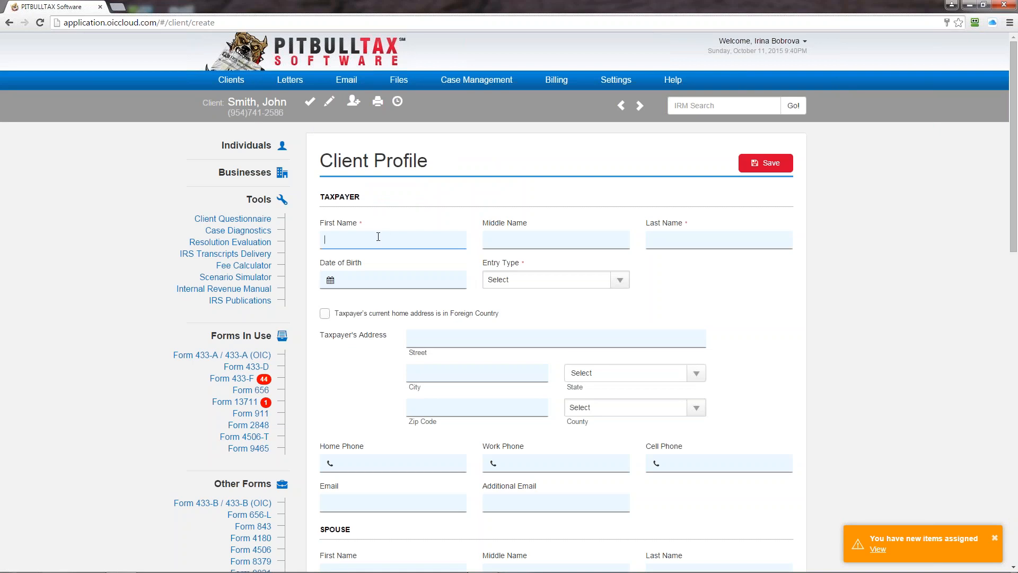
text(Susan)
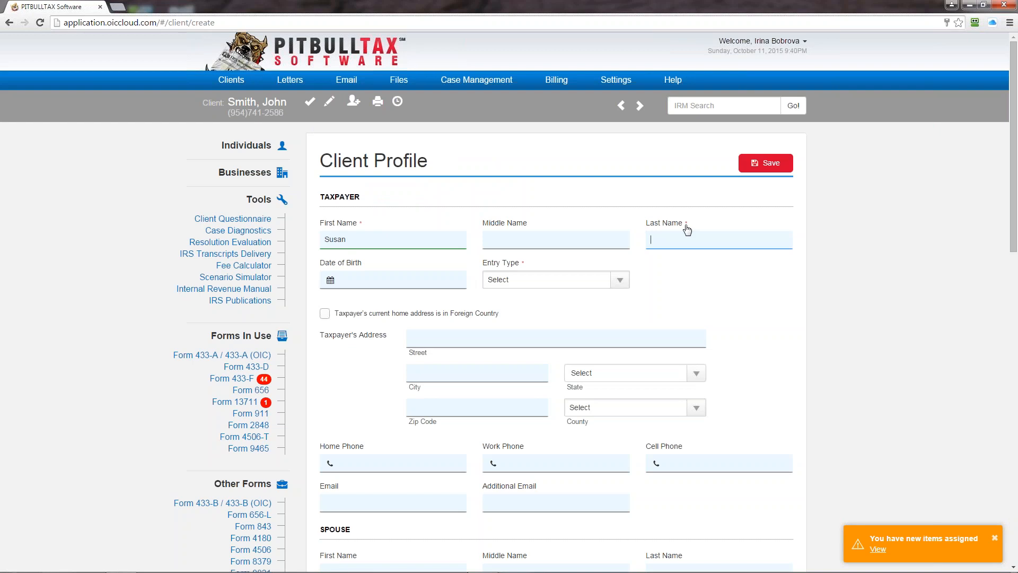
text(Smith)
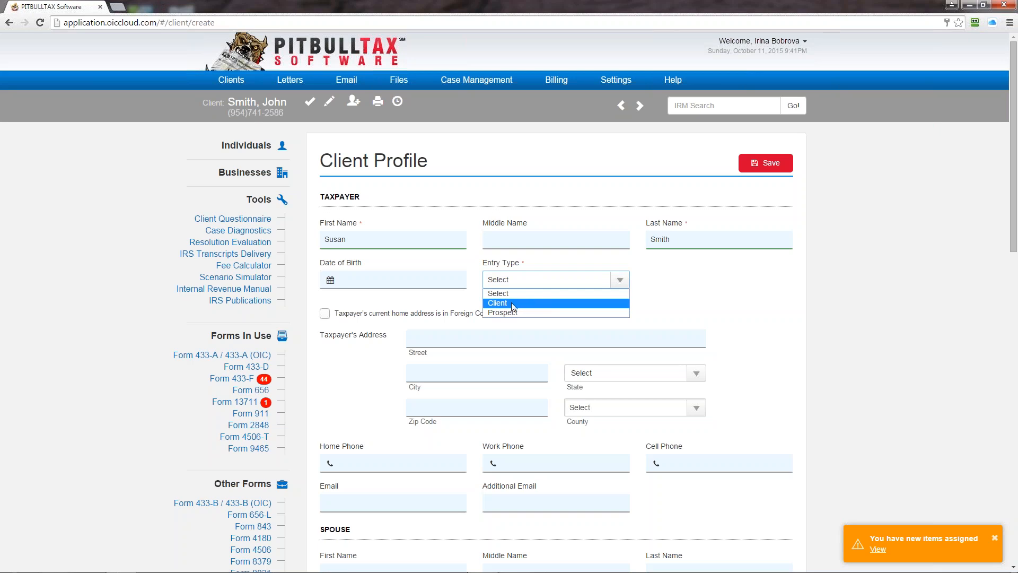
click(498, 302)
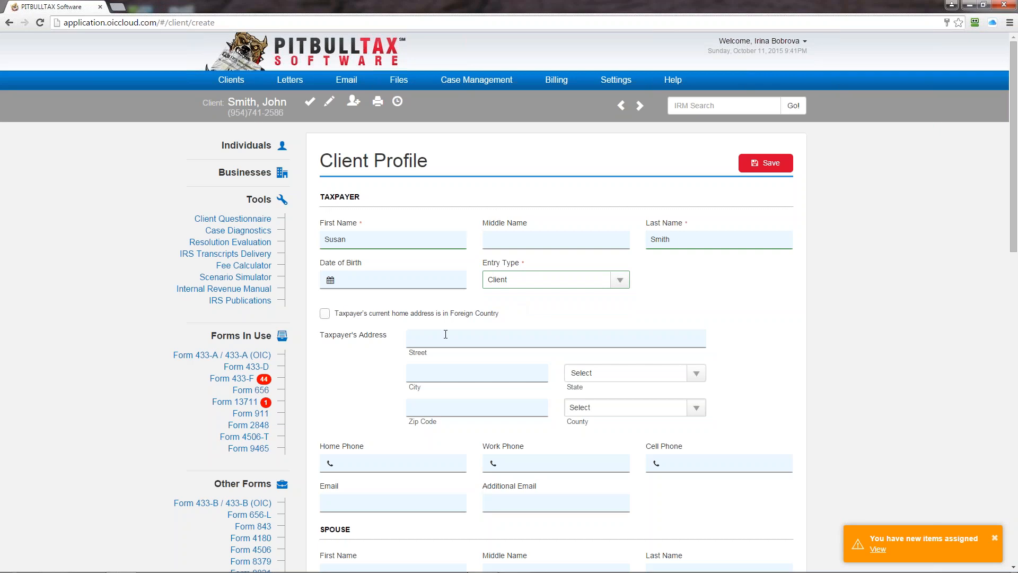
scroll(down, 3)
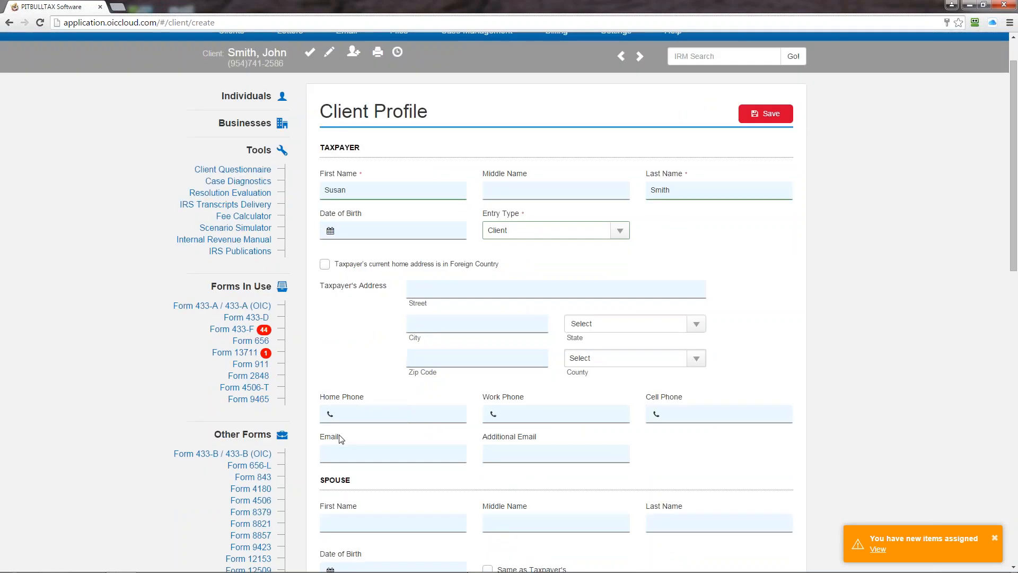
click(556, 453)
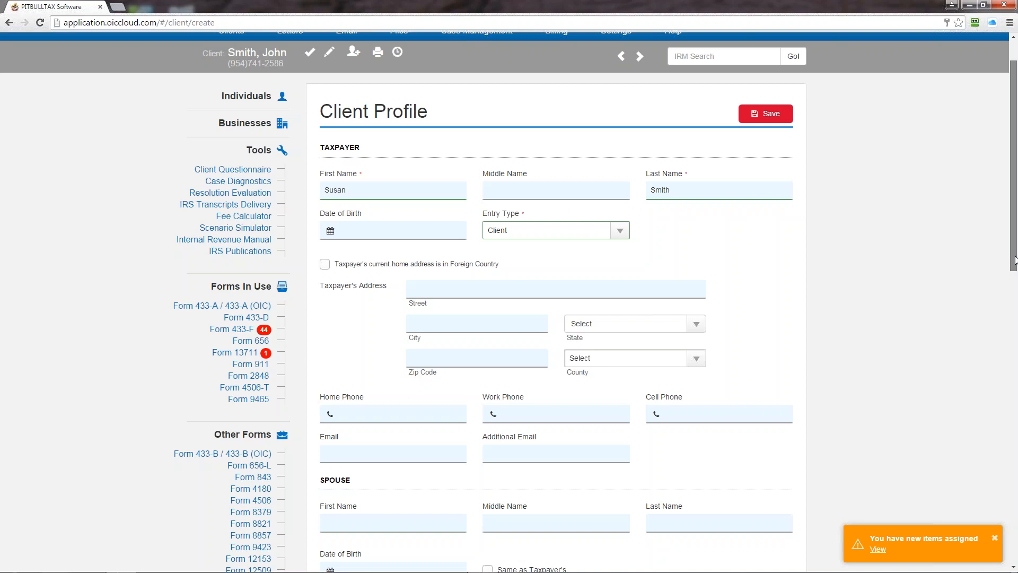
mouse_move(361, 179)
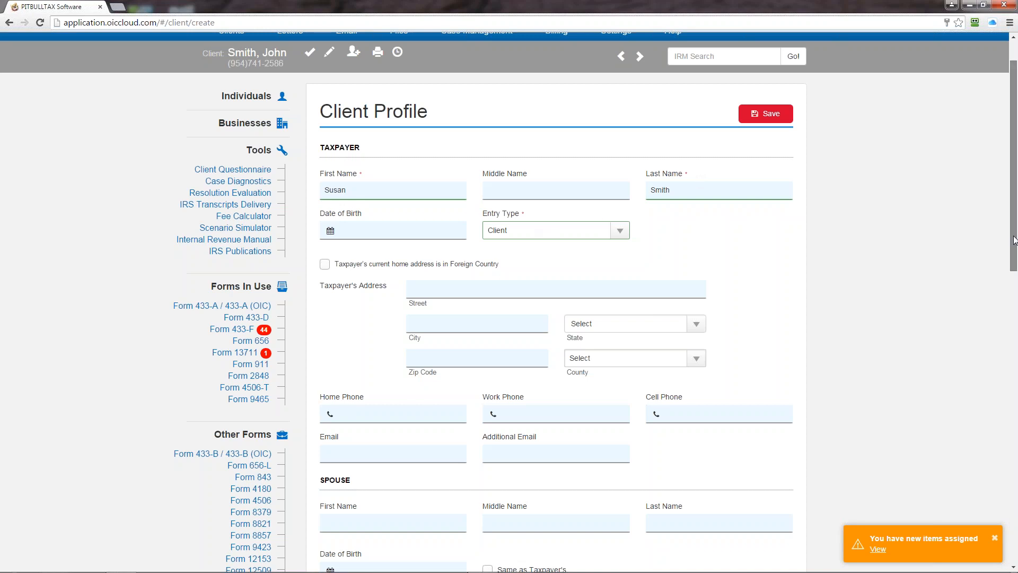
scroll(down, 3)
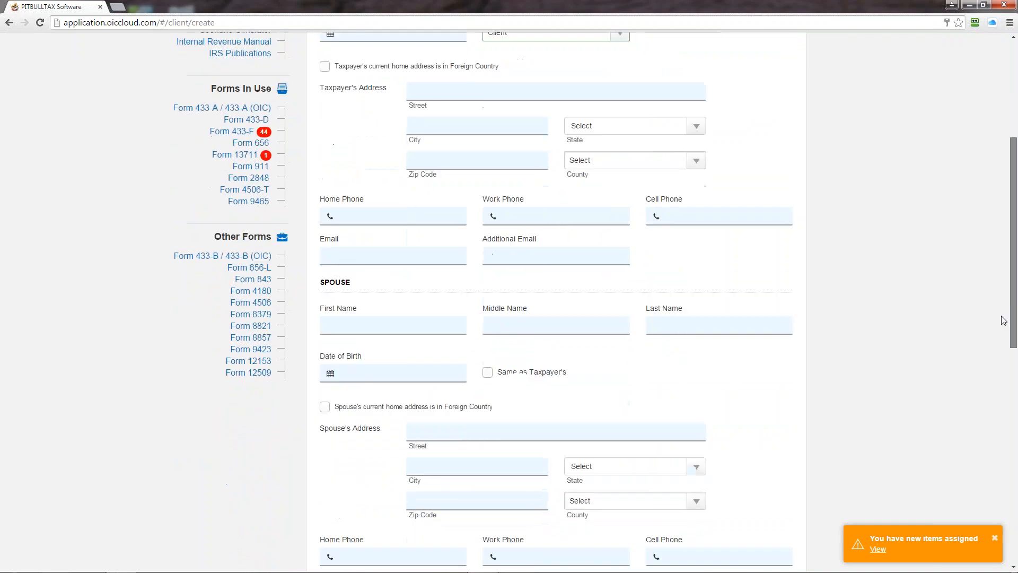
scroll(down, 3)
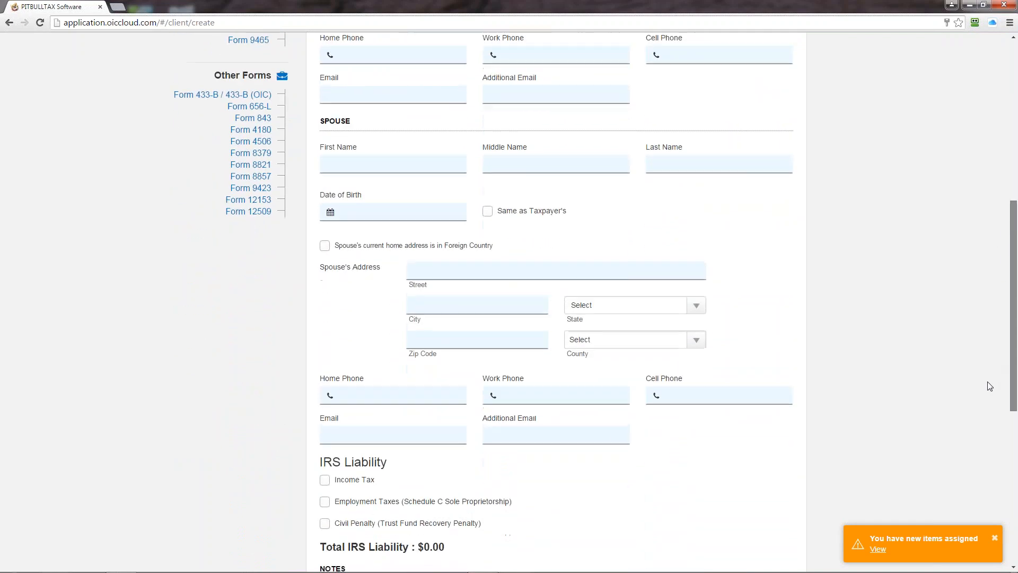
scroll(down, 3)
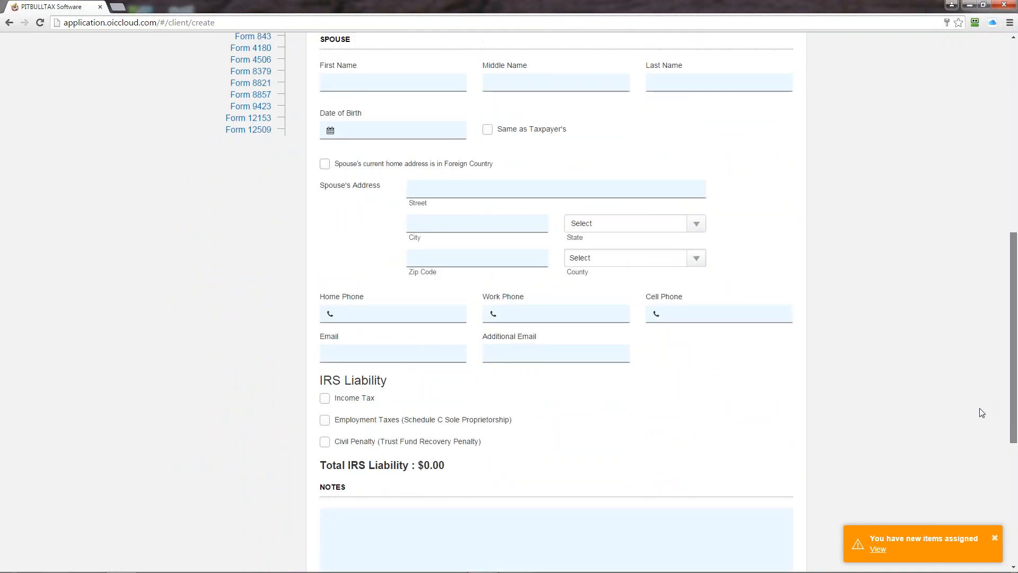
scroll(down, 3)
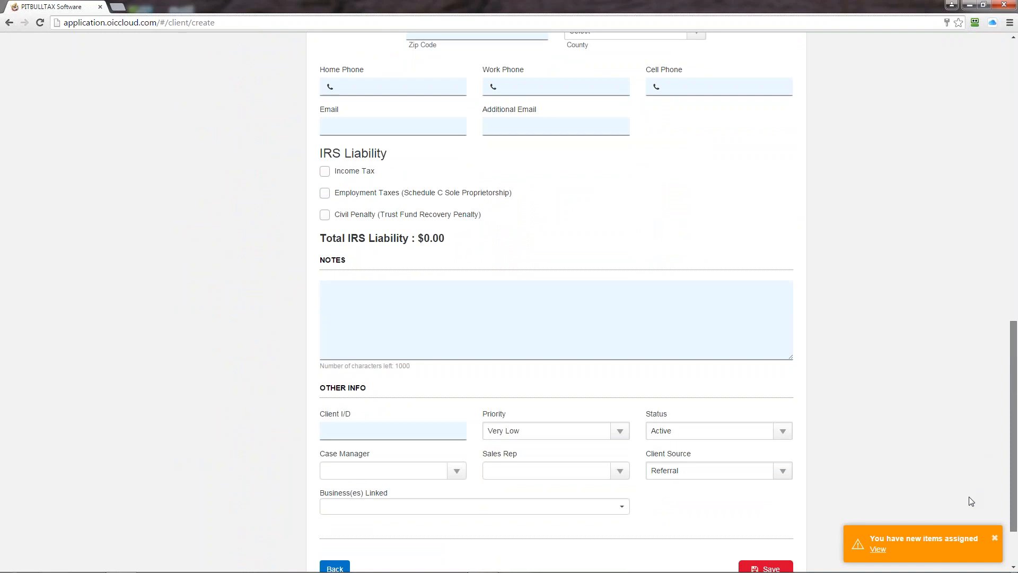
click(411, 302)
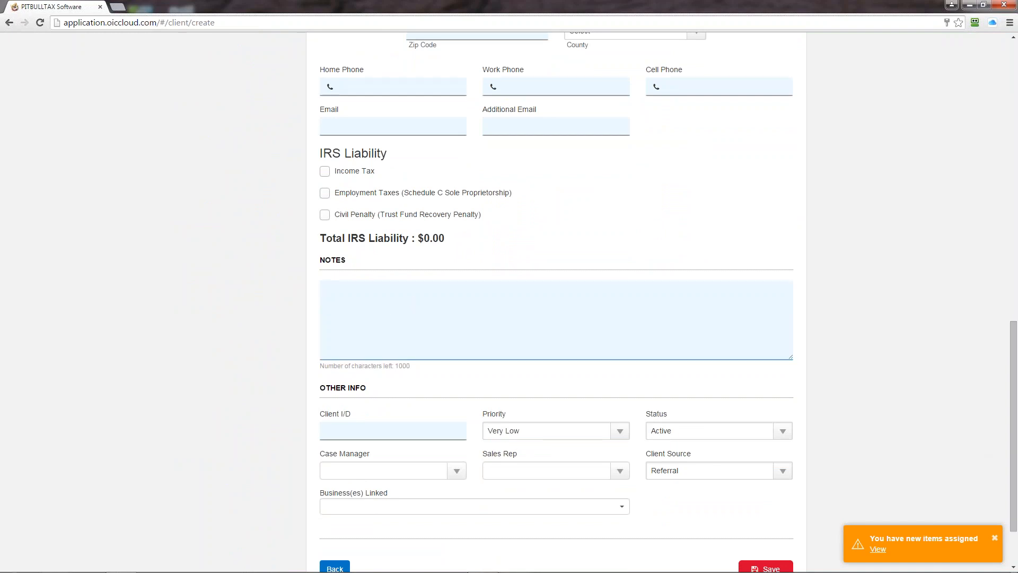
scroll(down, 3)
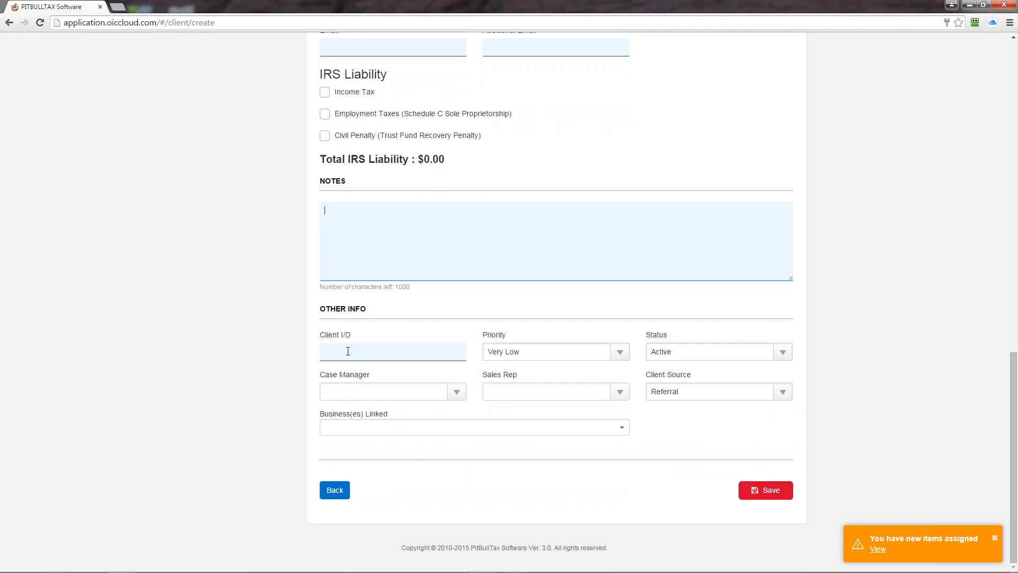
mouse_move(659, 351)
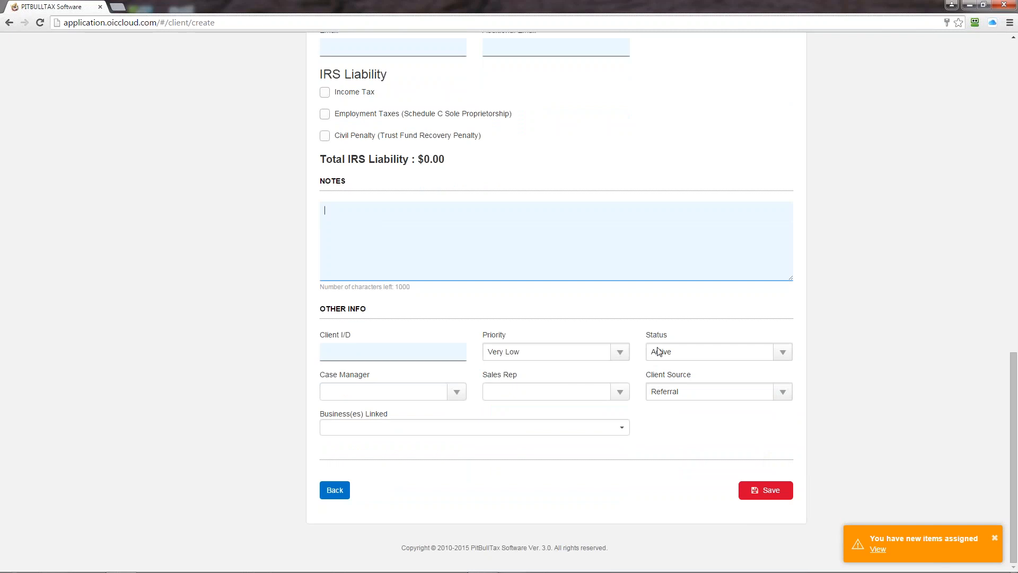
click(618, 351)
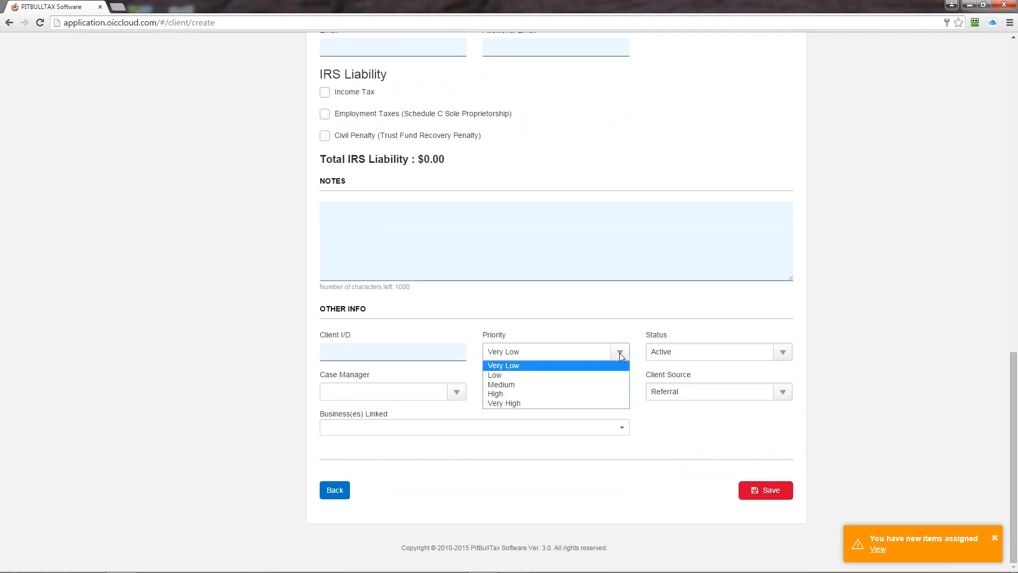
click(503, 365)
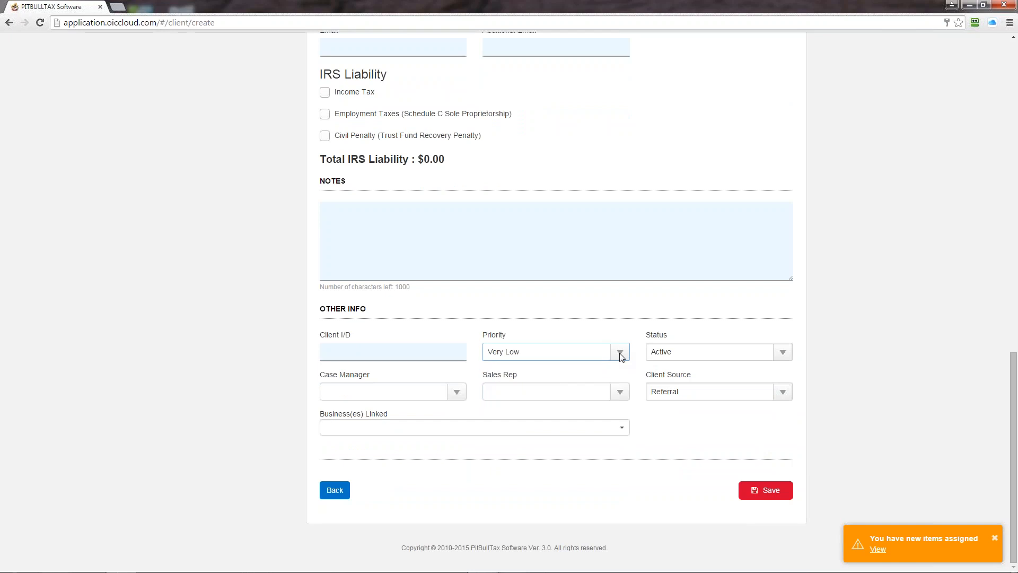
mouse_move(791, 353)
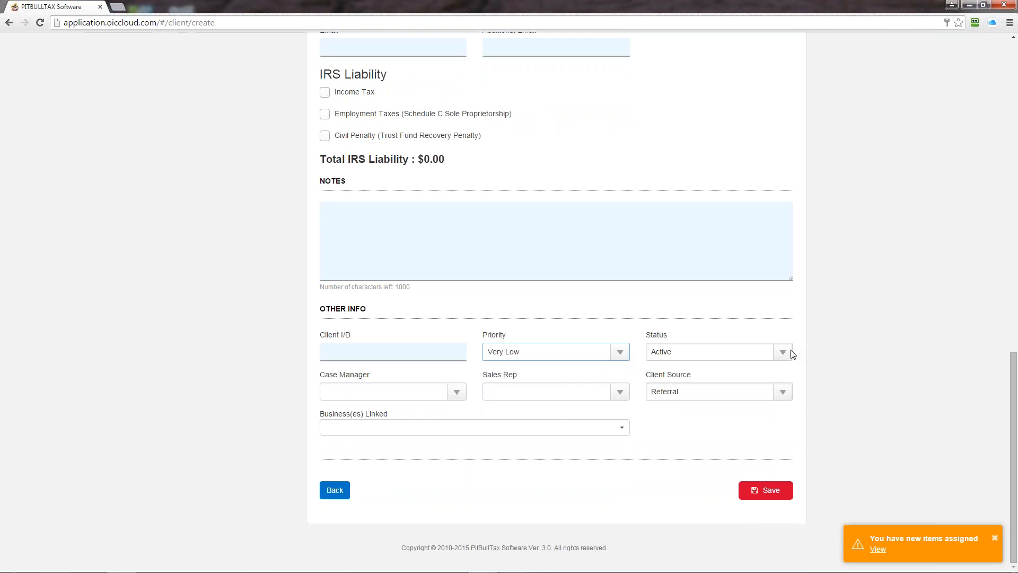
click(783, 351)
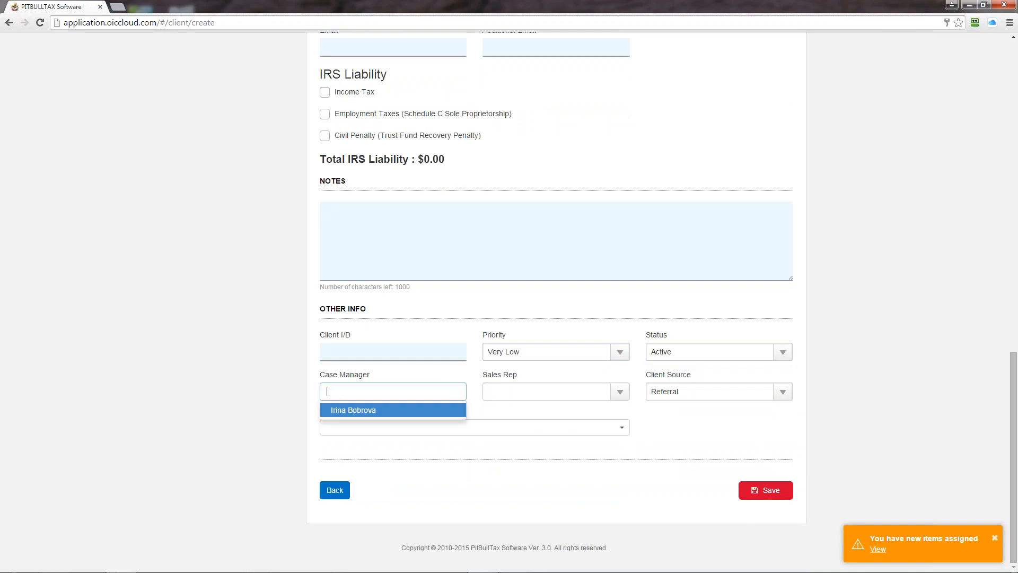
mouse_move(610, 399)
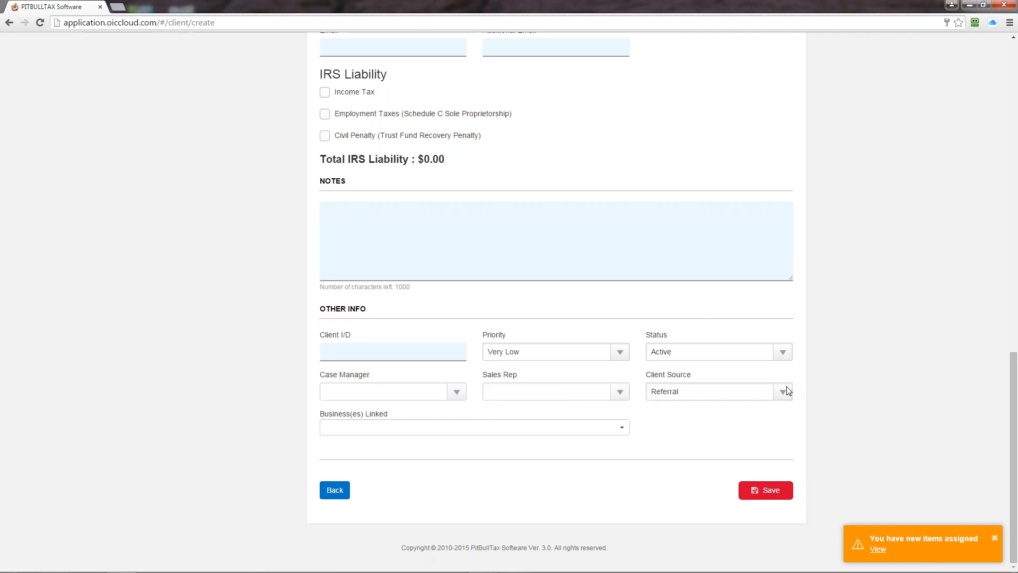
click(782, 391)
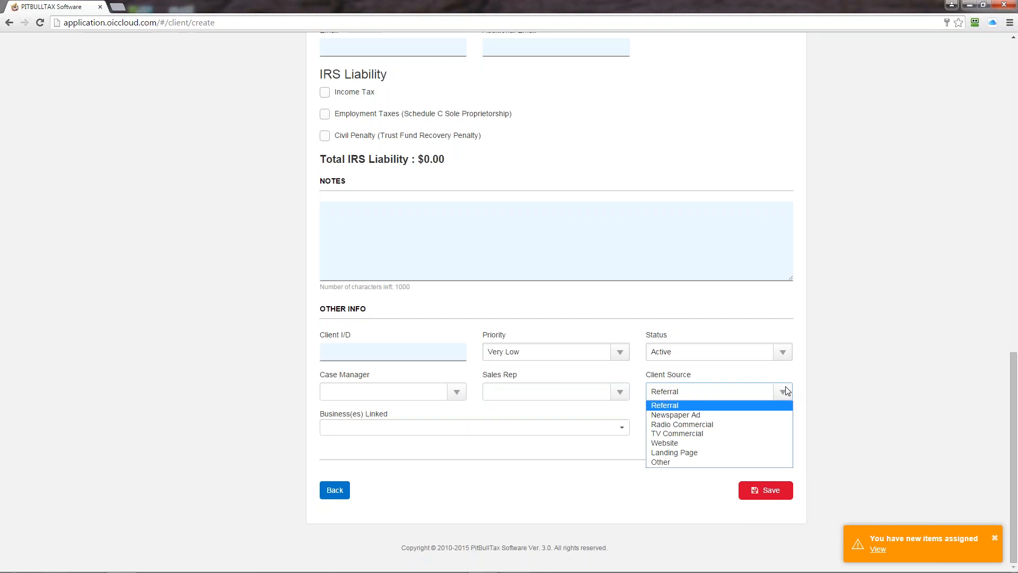
click(663, 405)
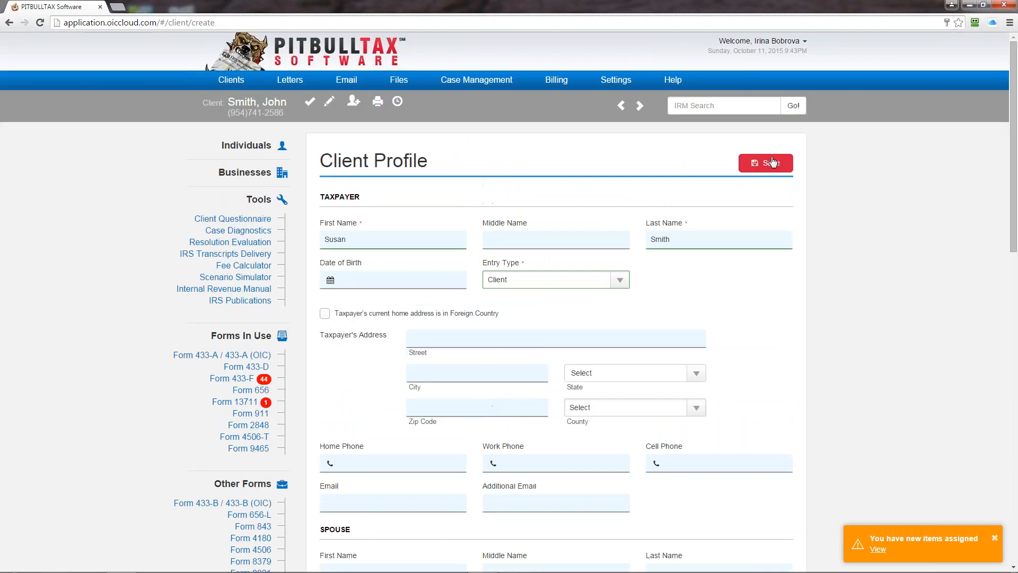
click(764, 163)
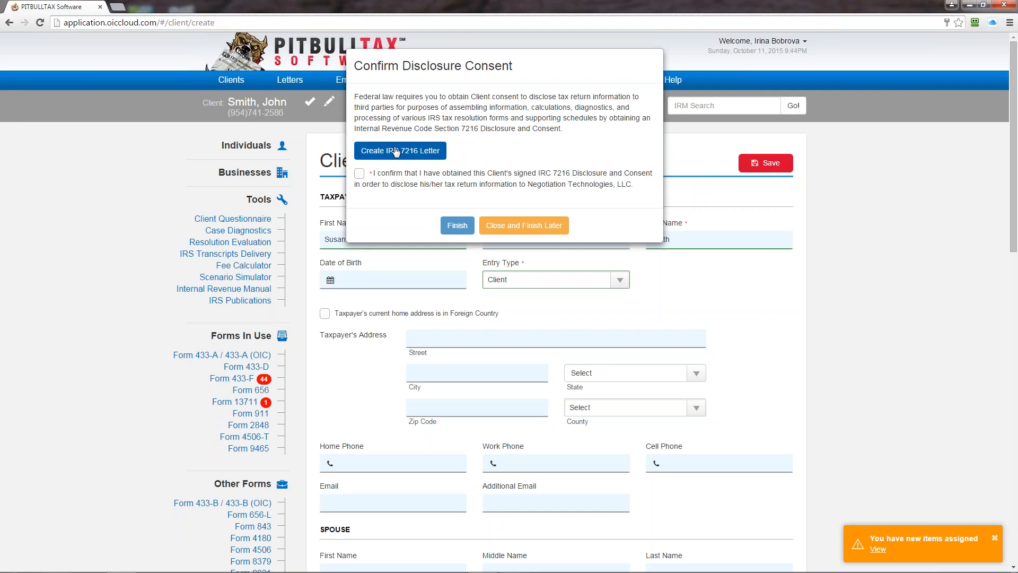
click(400, 150)
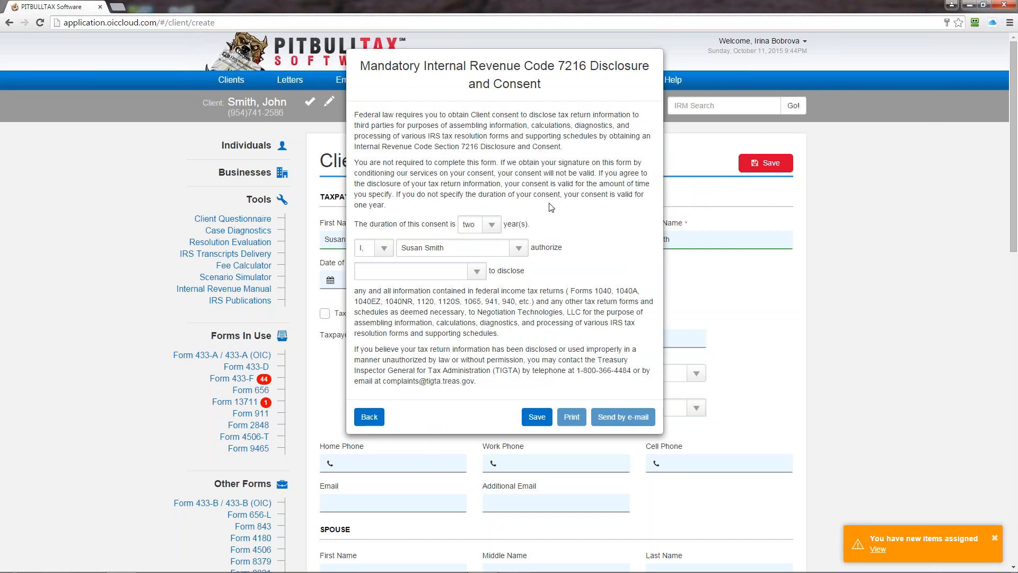
- Review the two-year duration and authorizer in the 7216 consent form, then save it
click(491, 223)
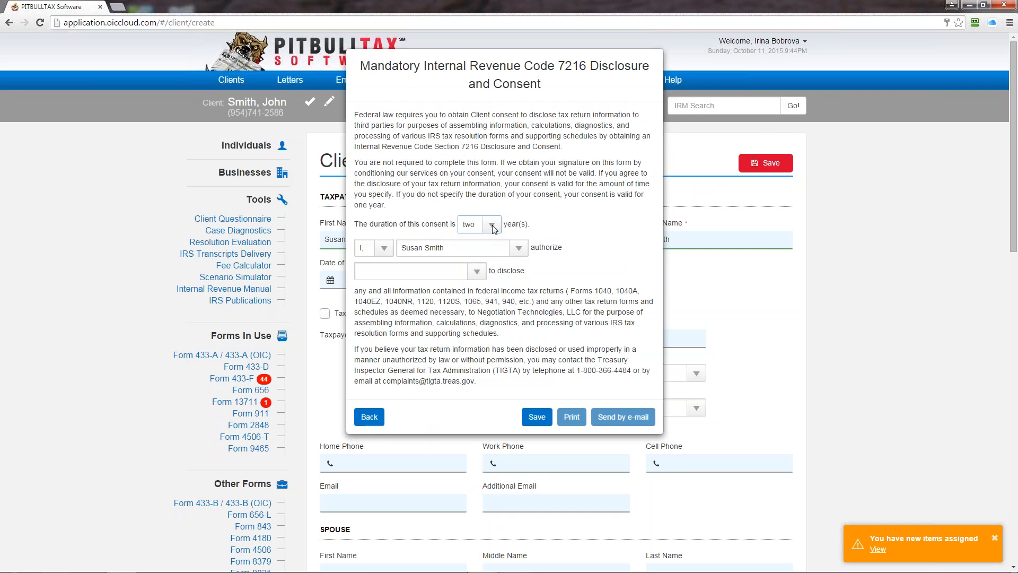
click(384, 247)
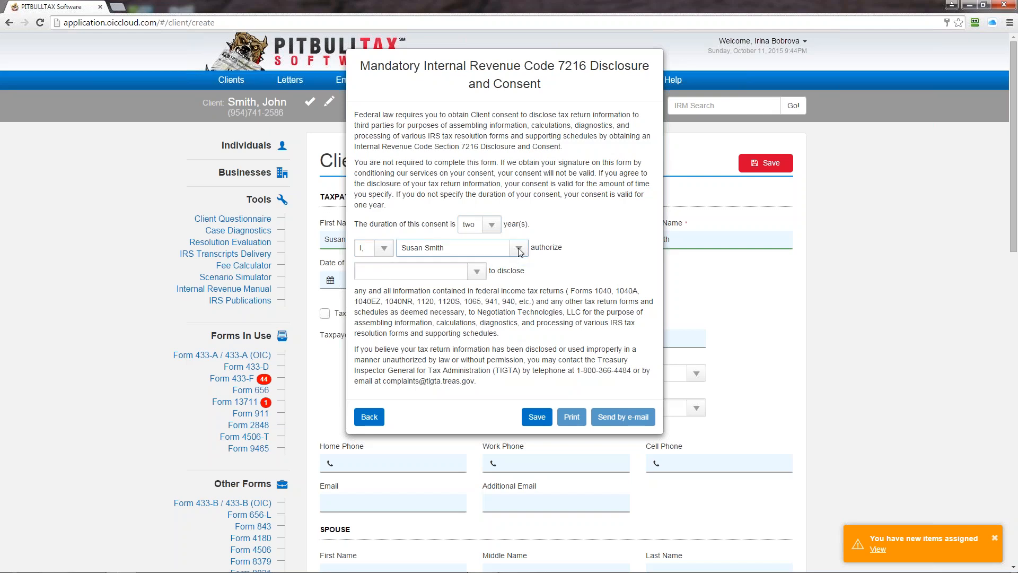
click(475, 271)
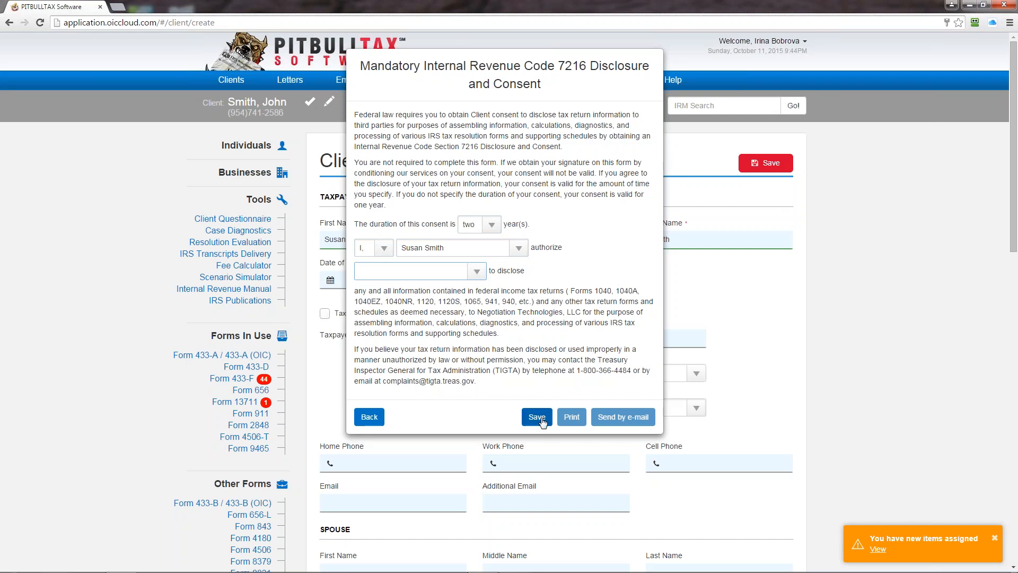
click(536, 416)
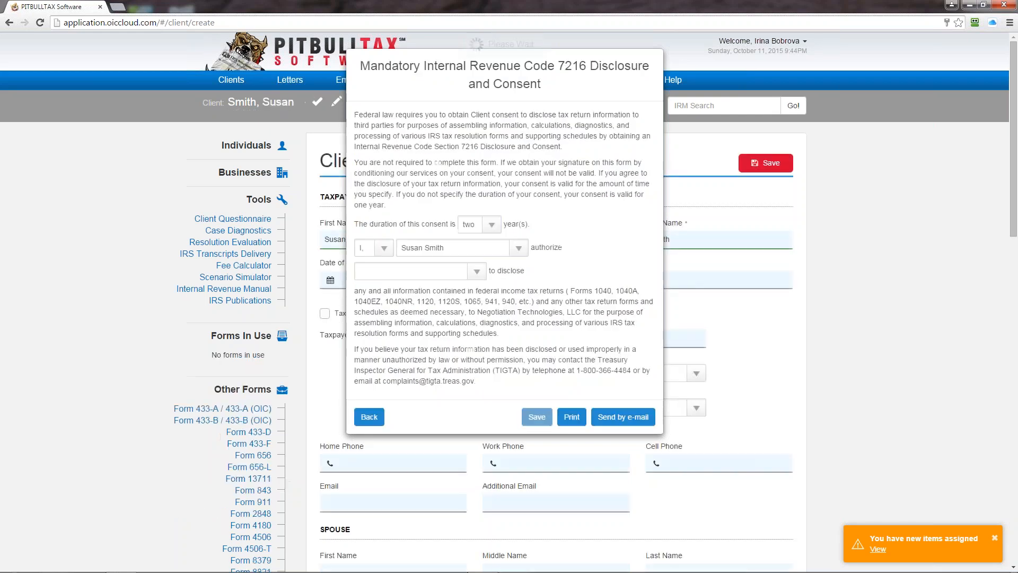
click(570, 417)
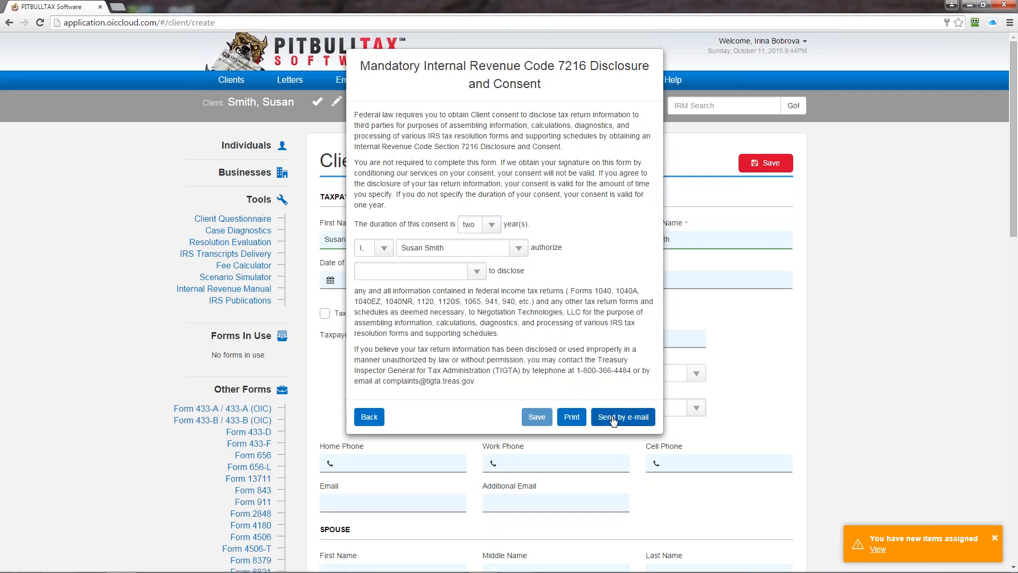
click(621, 416)
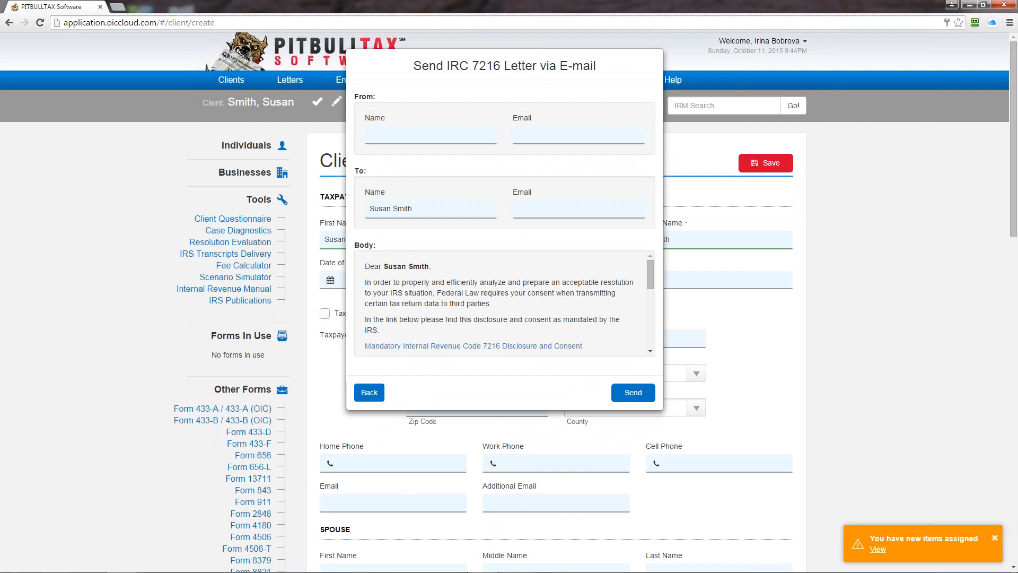
mouse_move(613, 420)
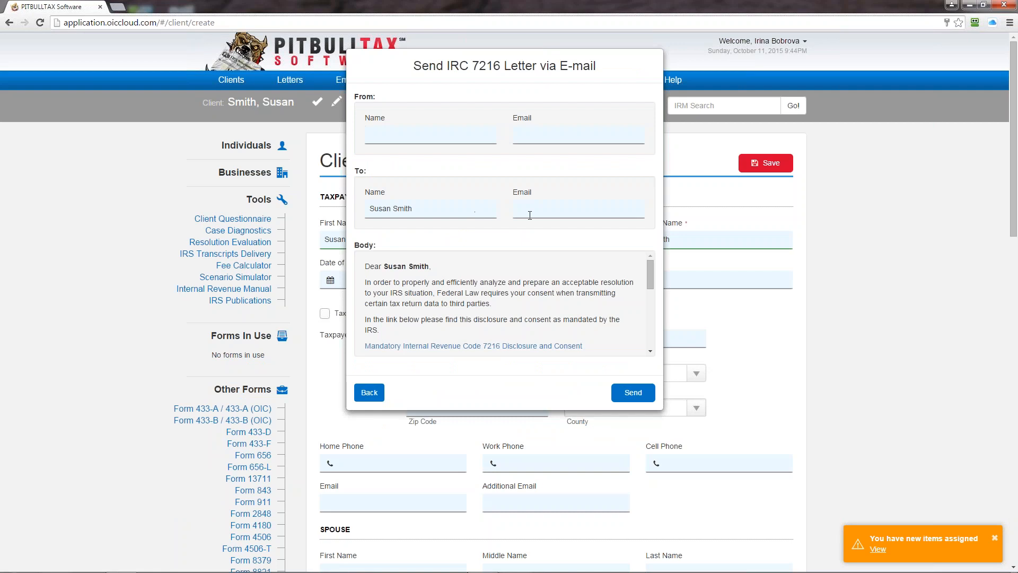
scroll(down, 3)
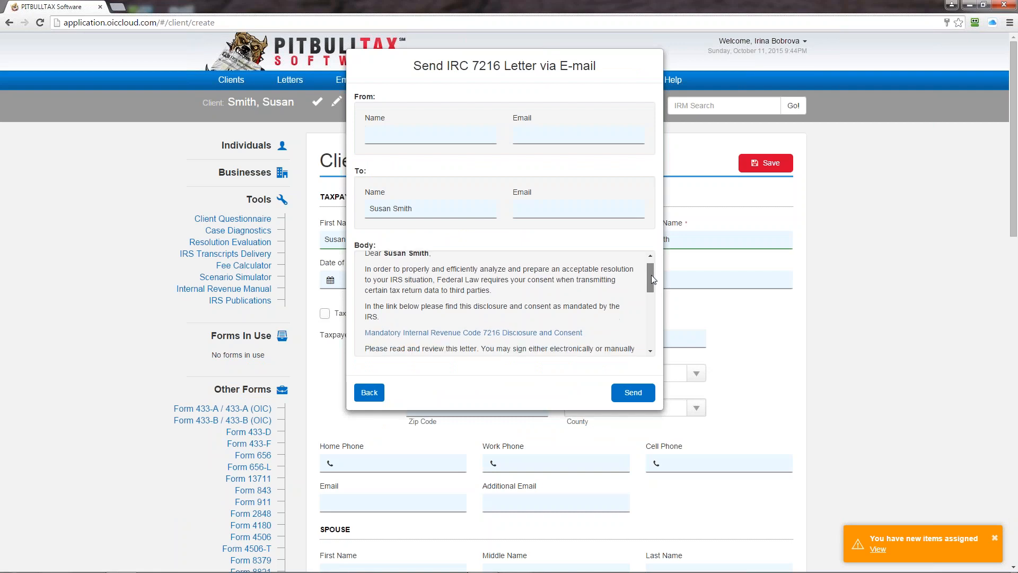
scroll(down, 3)
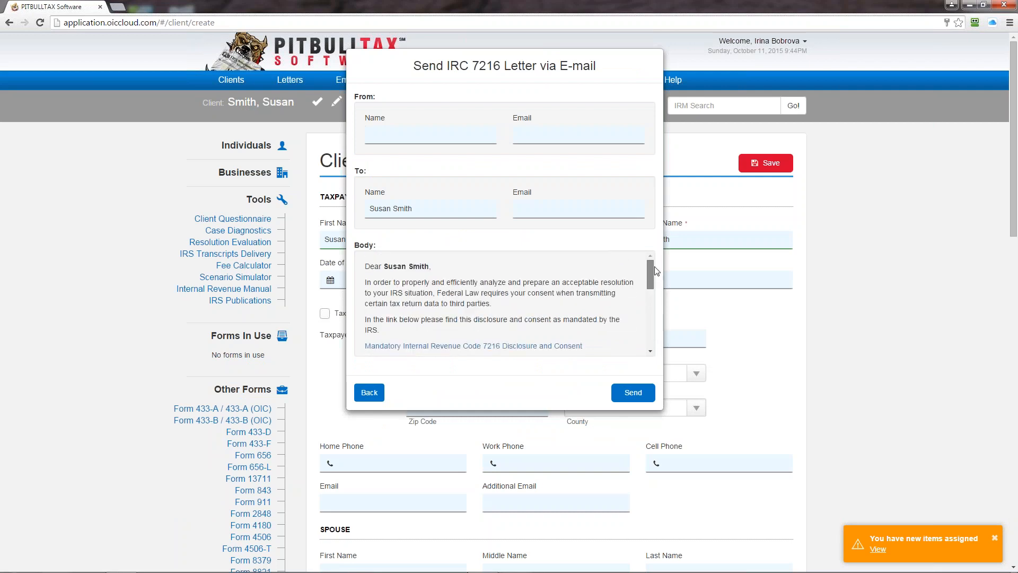
scroll(down, 3)
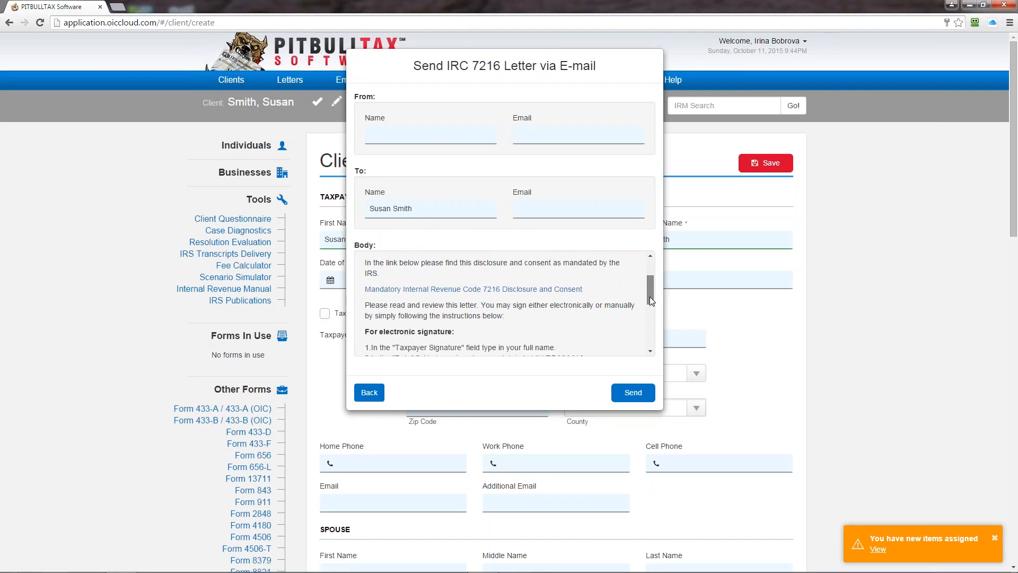
scroll(down, 3)
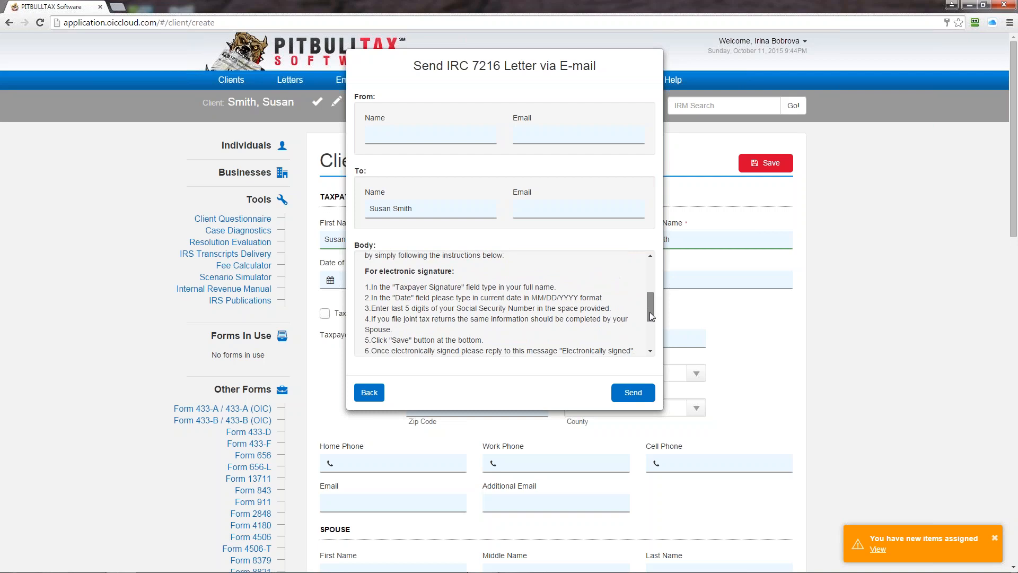
scroll(down, 3)
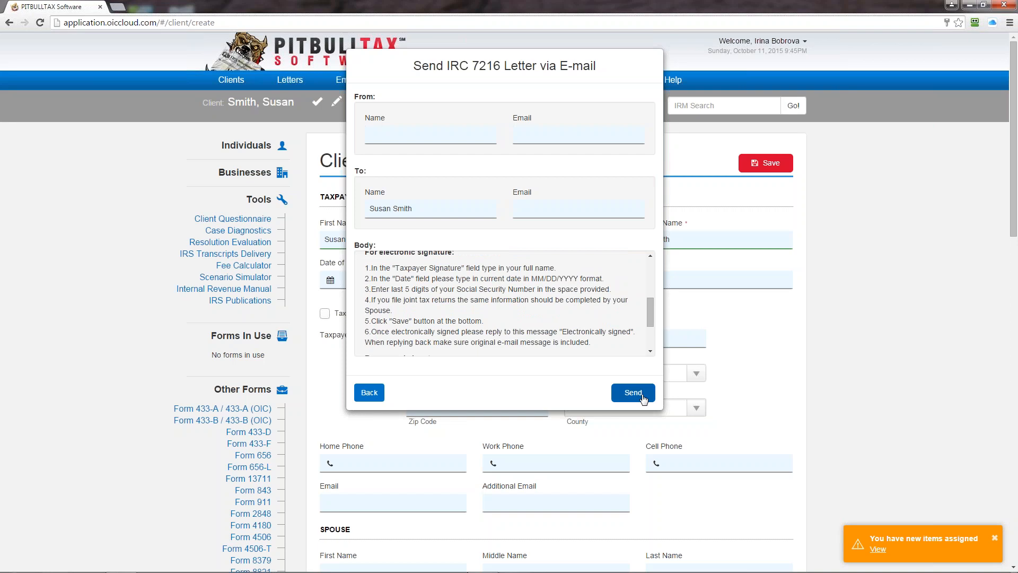
click(369, 392)
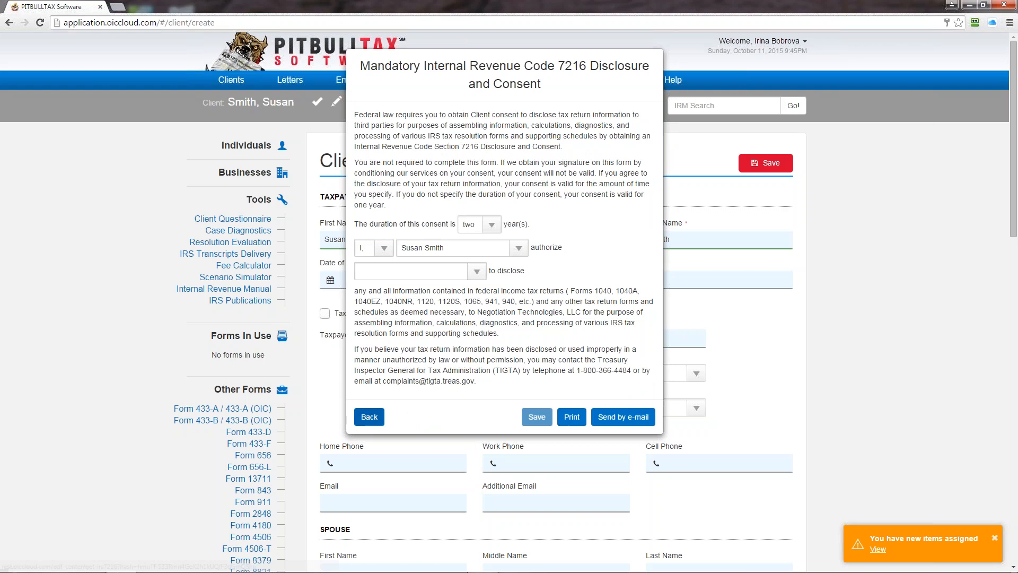
- Confirm the signed 7216 consent, enter SSN 1234, and finish the client setup
click(369, 416)
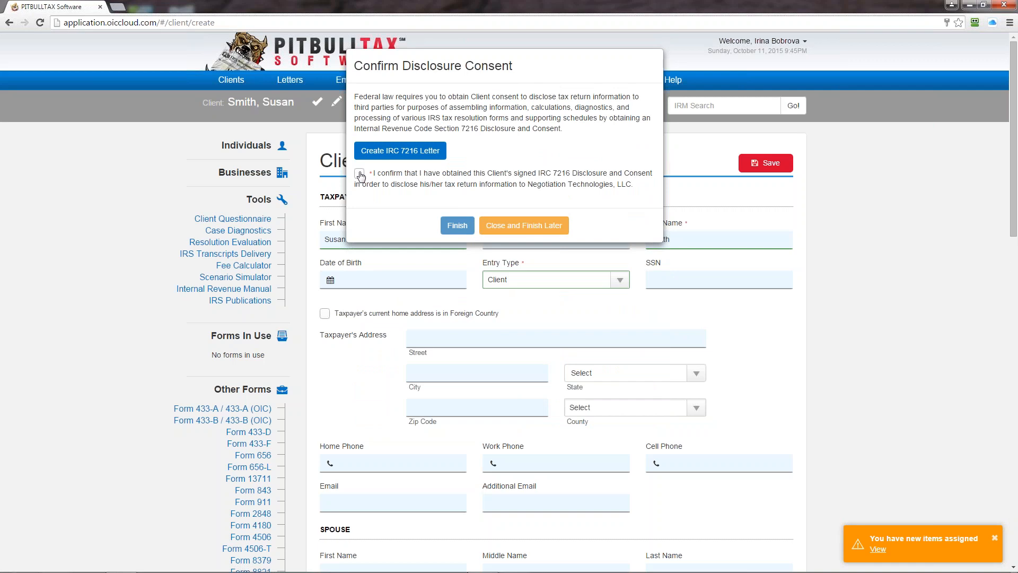
click(359, 174)
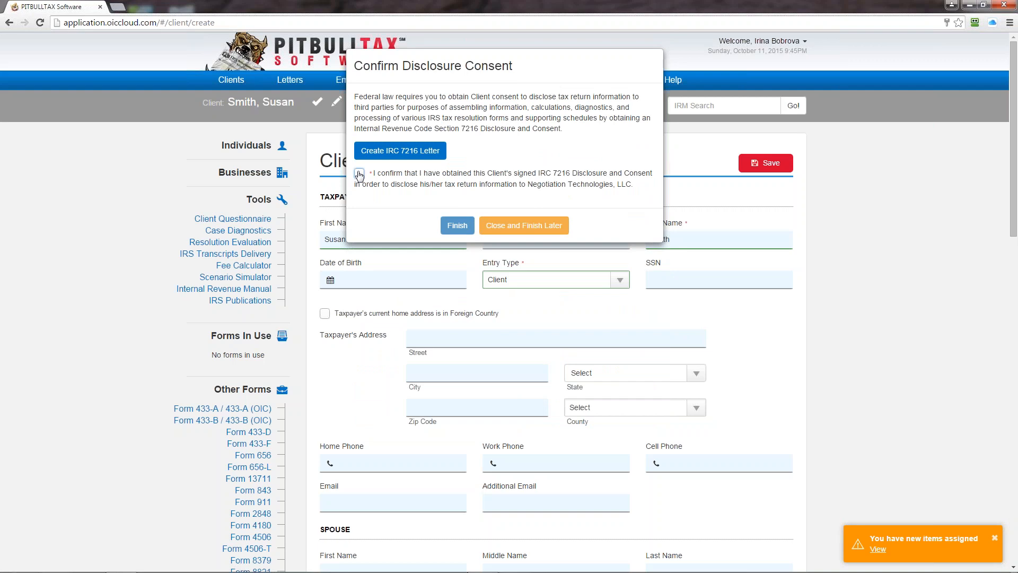
click(359, 173)
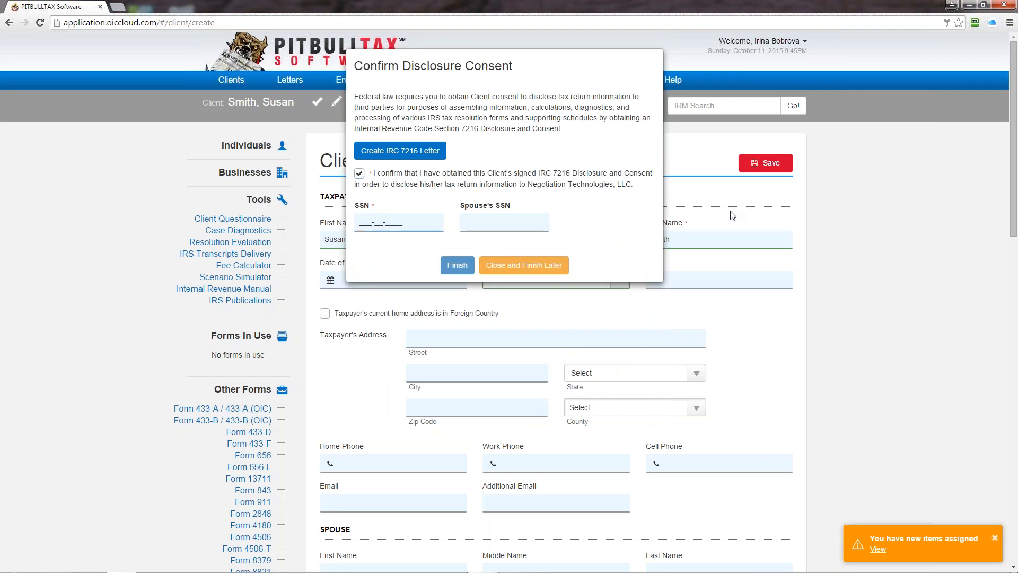
text(1234)
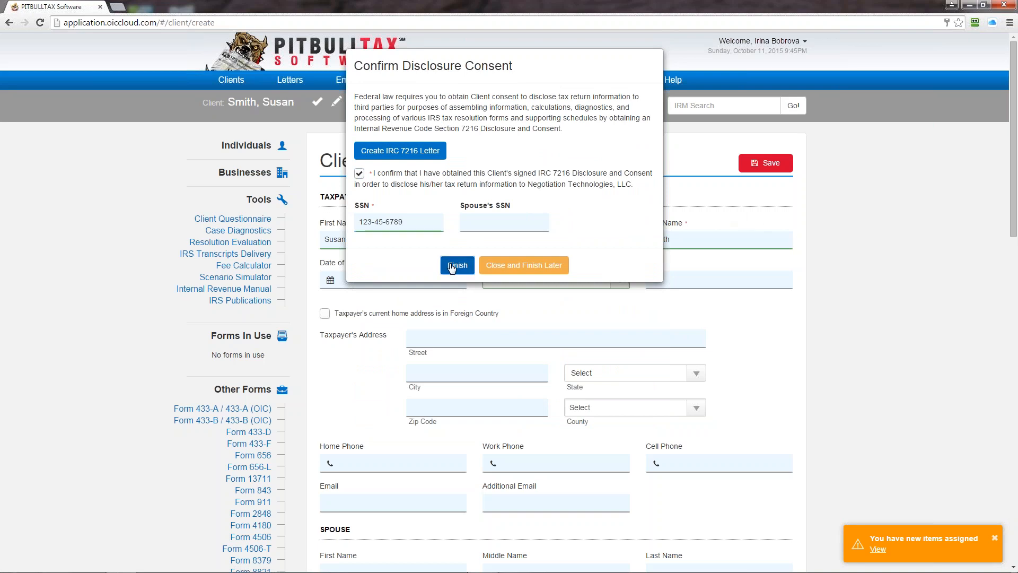
click(456, 266)
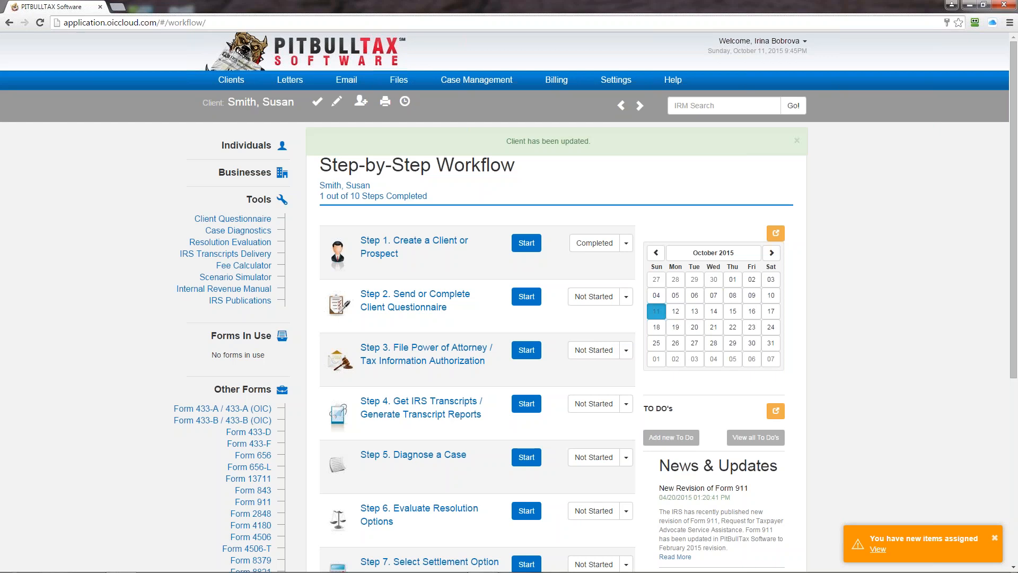
click(795, 140)
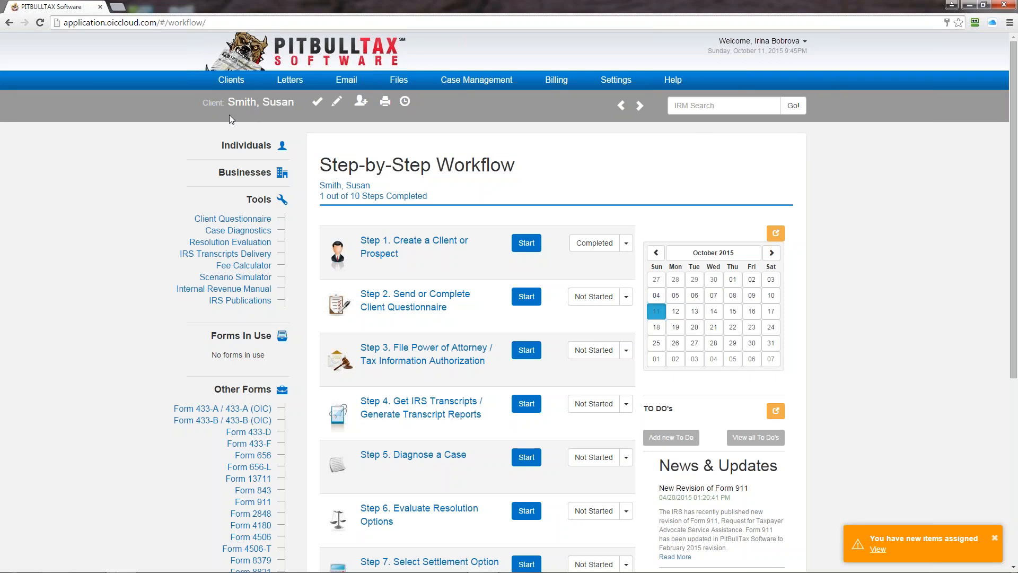
mouse_move(298, 119)
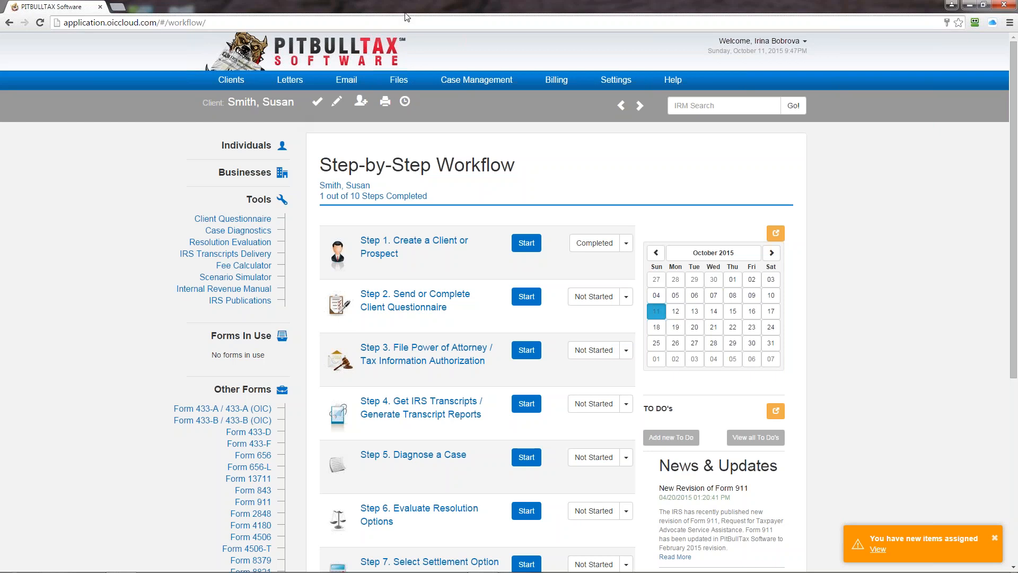
mouse_move(459, 336)
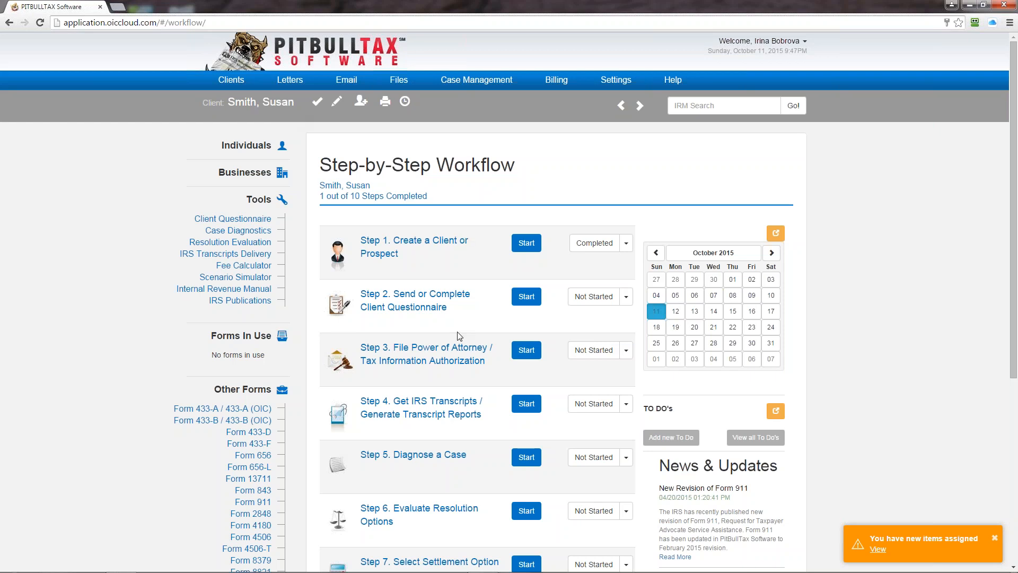
mouse_move(469, 372)
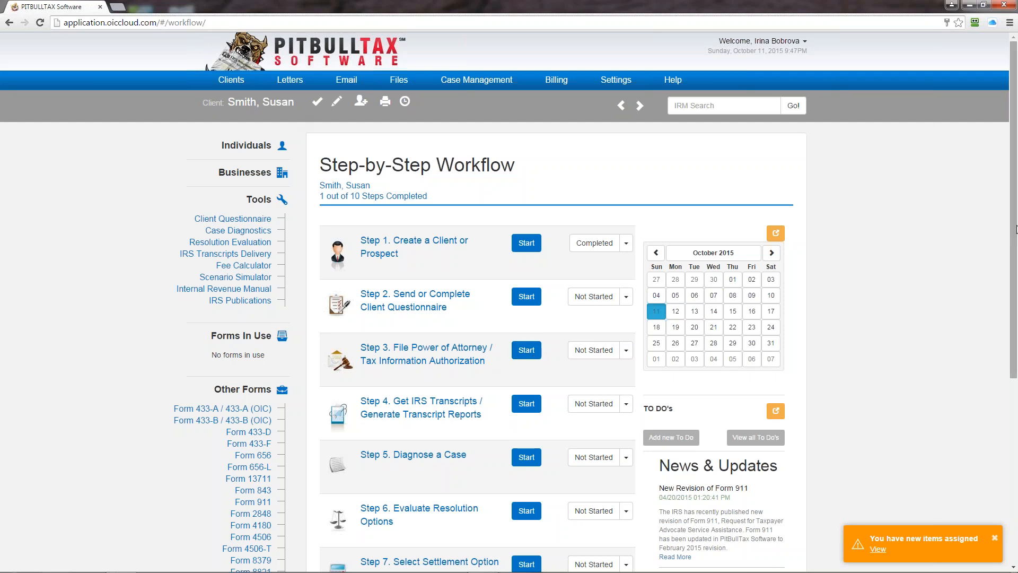
scroll(down, 3)
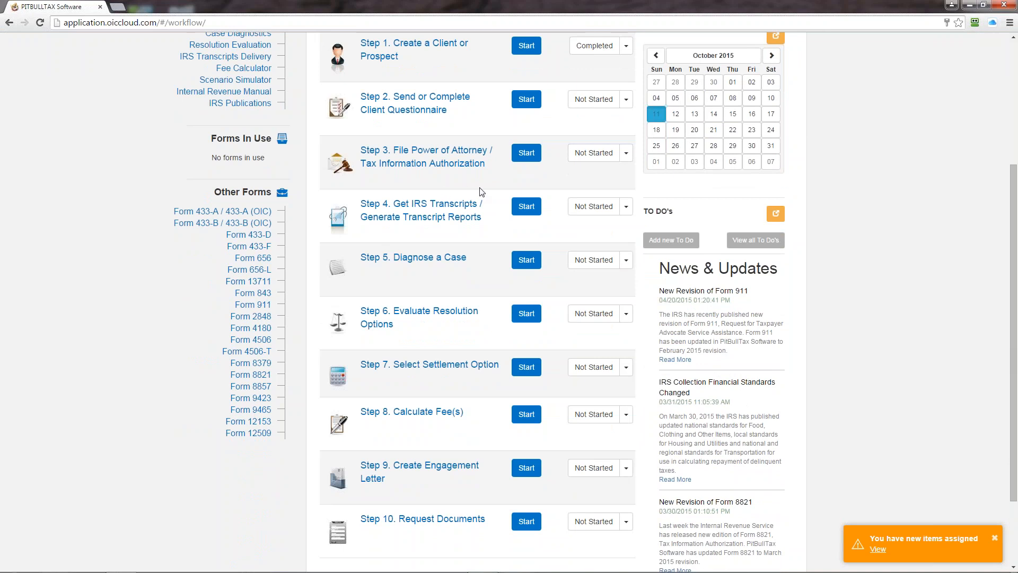
mouse_move(483, 193)
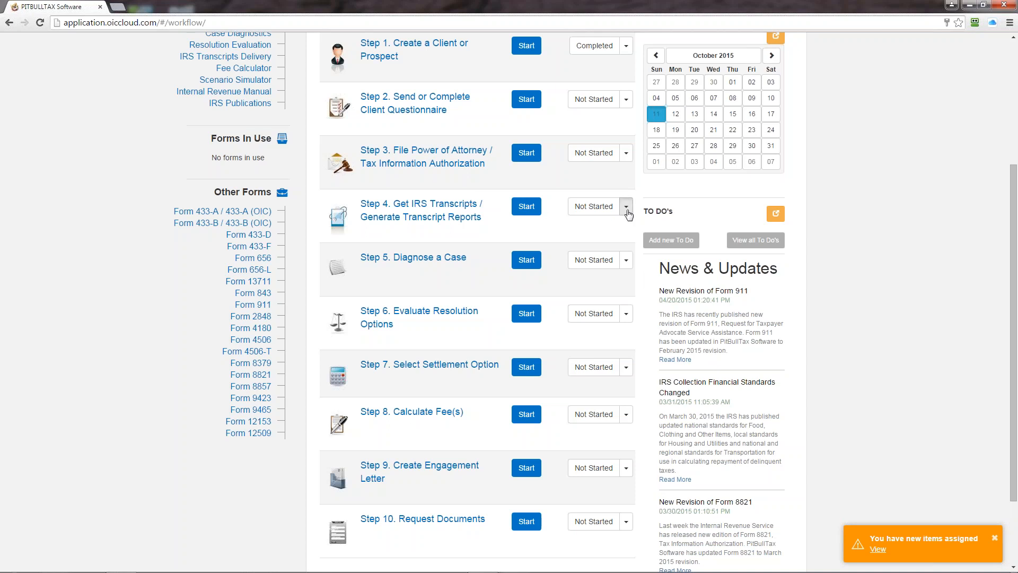
click(625, 206)
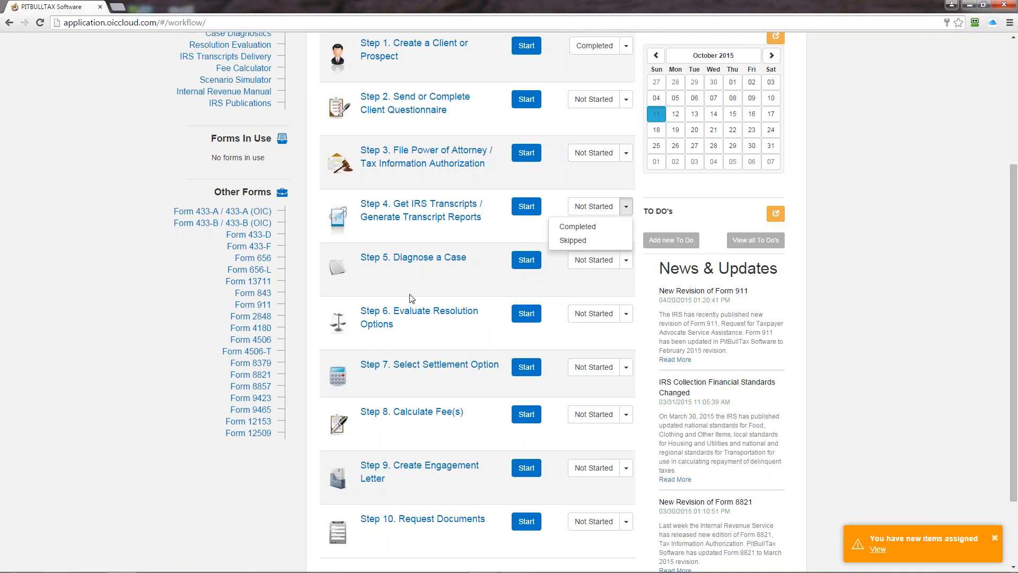
click(469, 247)
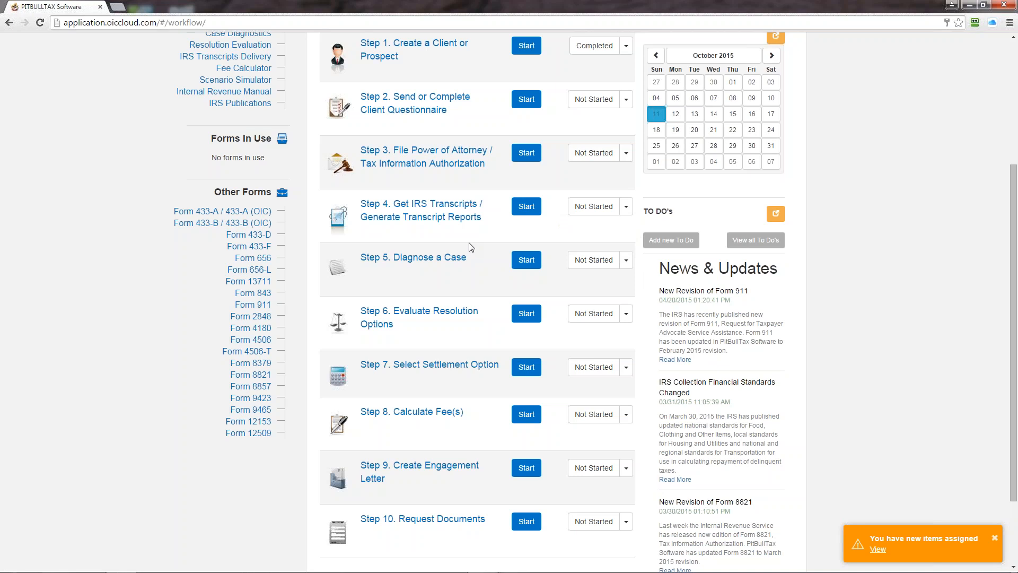
mouse_move(475, 332)
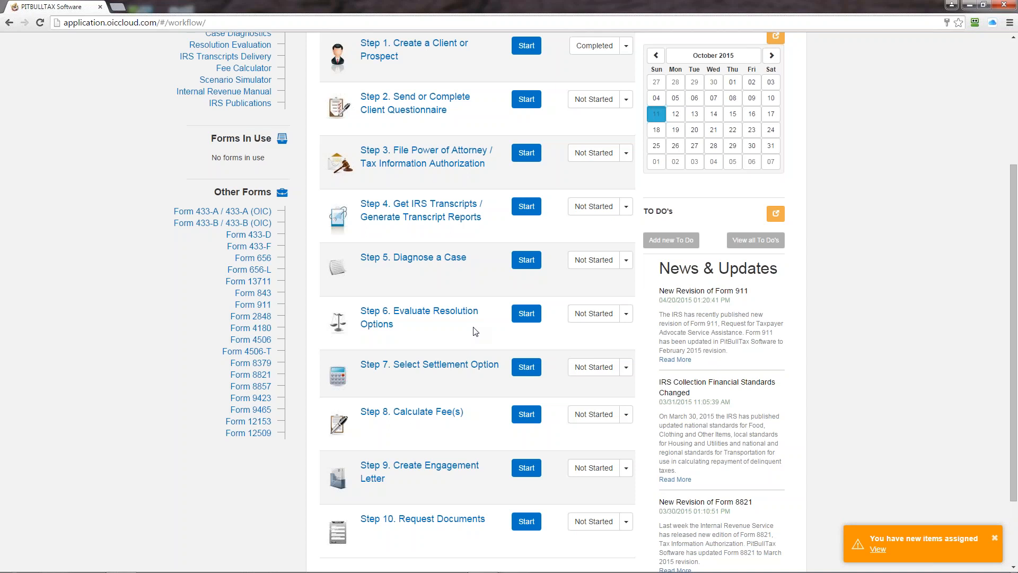
mouse_move(402, 375)
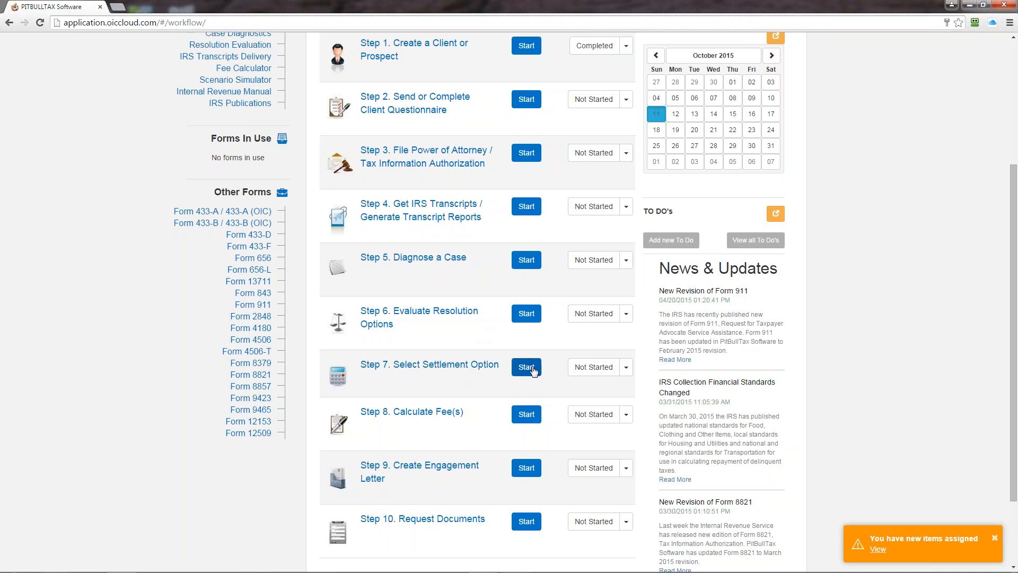
- Start Step 7, choose Doubt as to Collectibility, and save
click(526, 367)
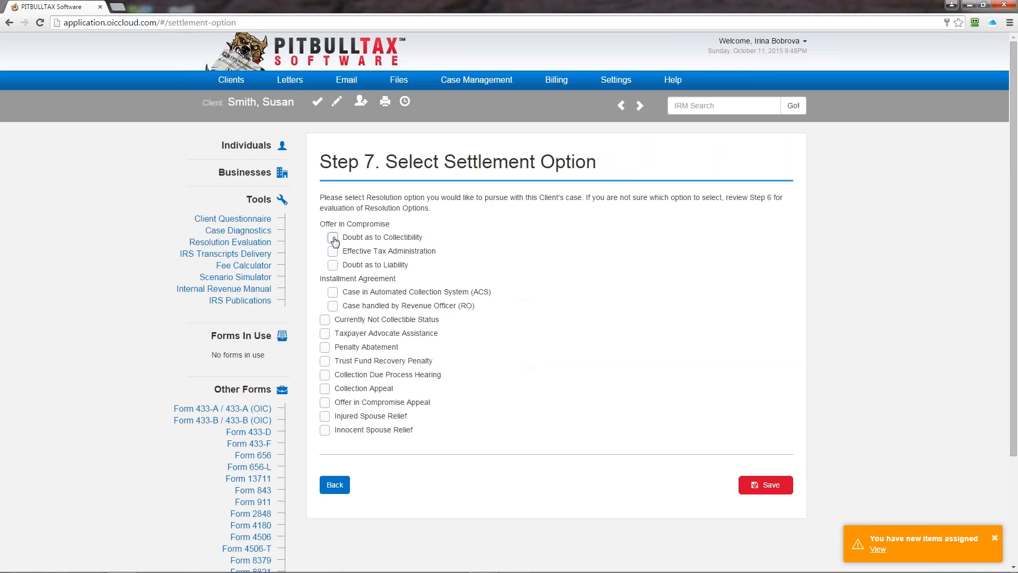
click(333, 237)
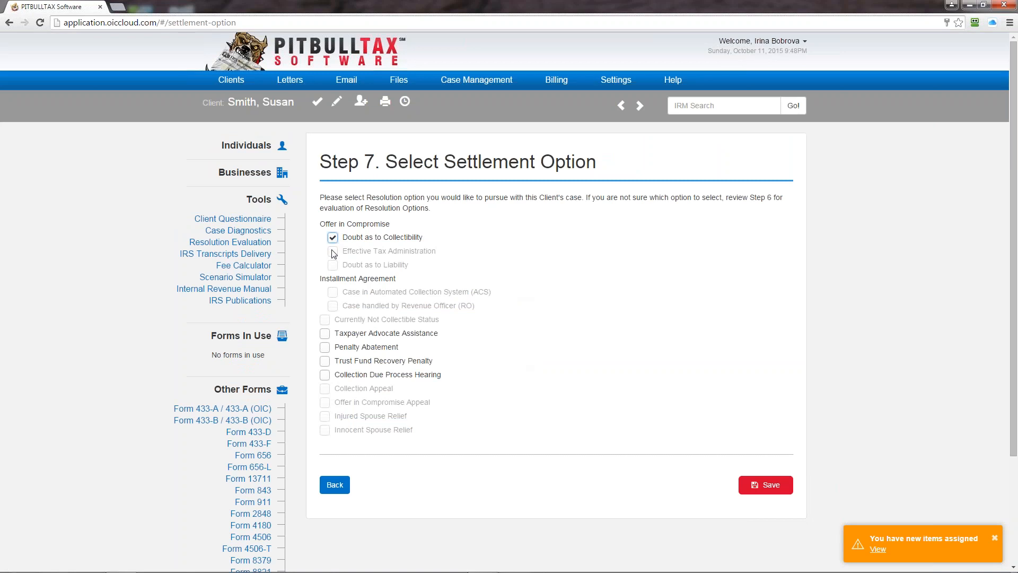
mouse_move(338, 245)
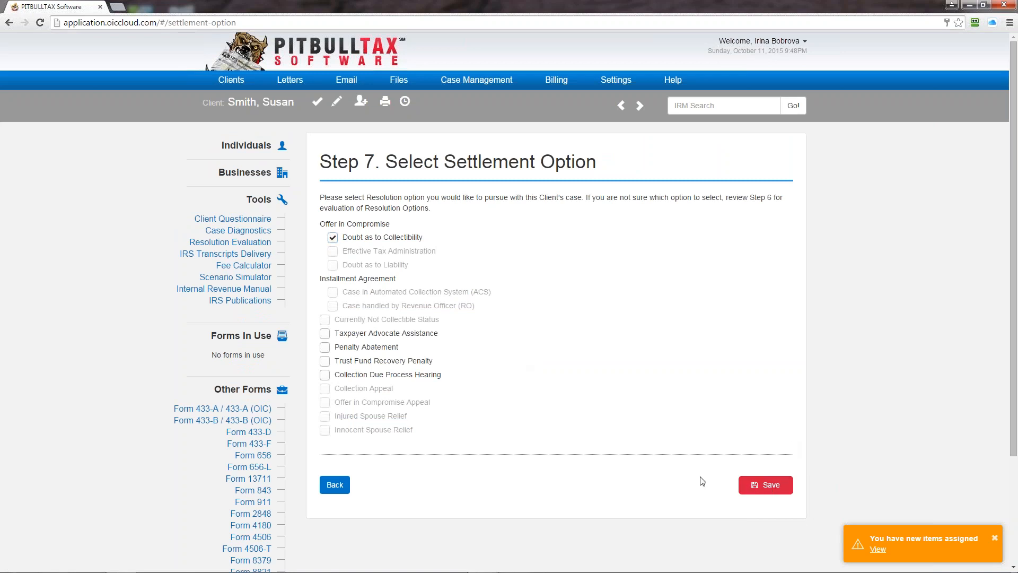
click(764, 484)
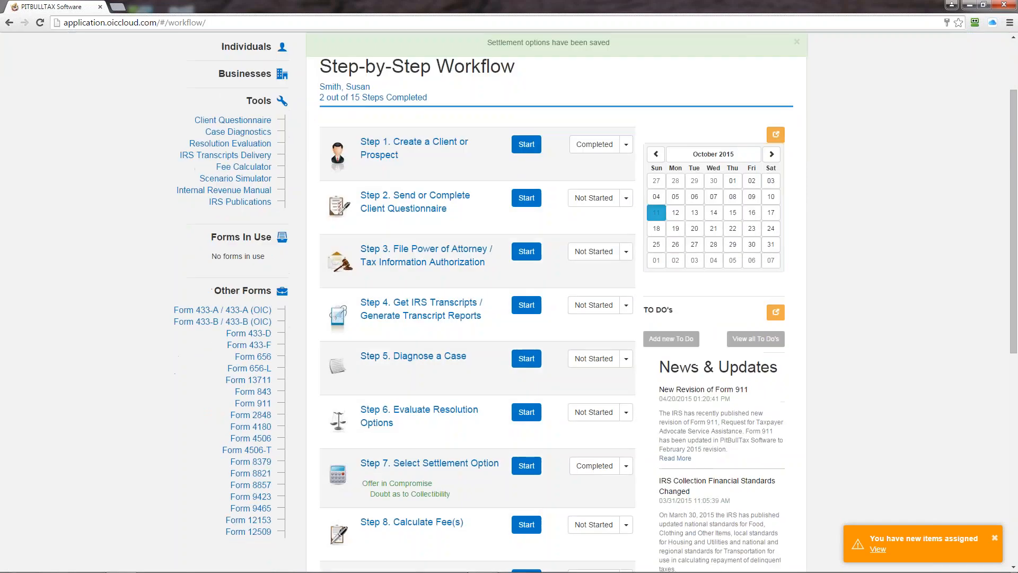
scroll(down, 3)
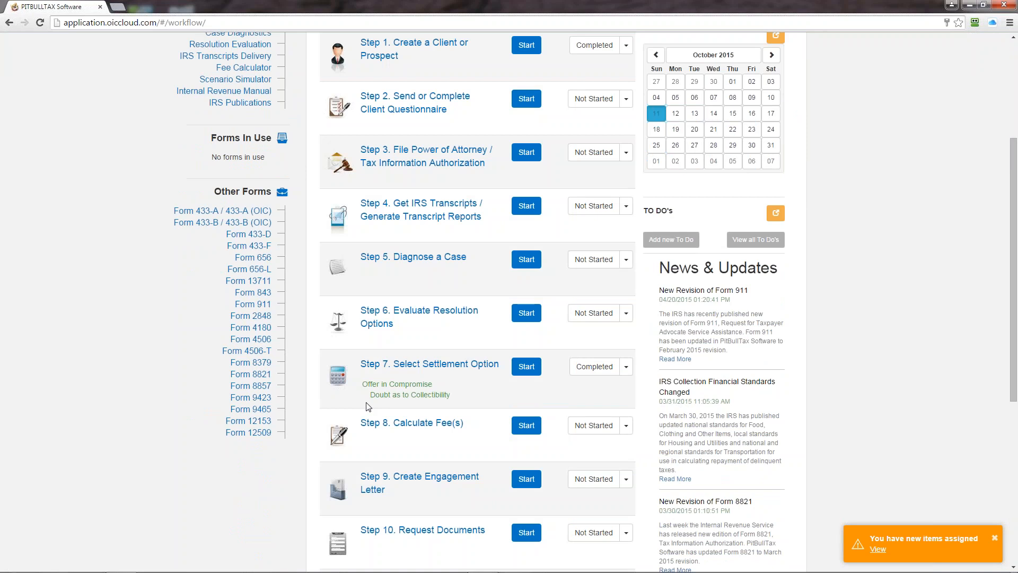
mouse_move(437, 405)
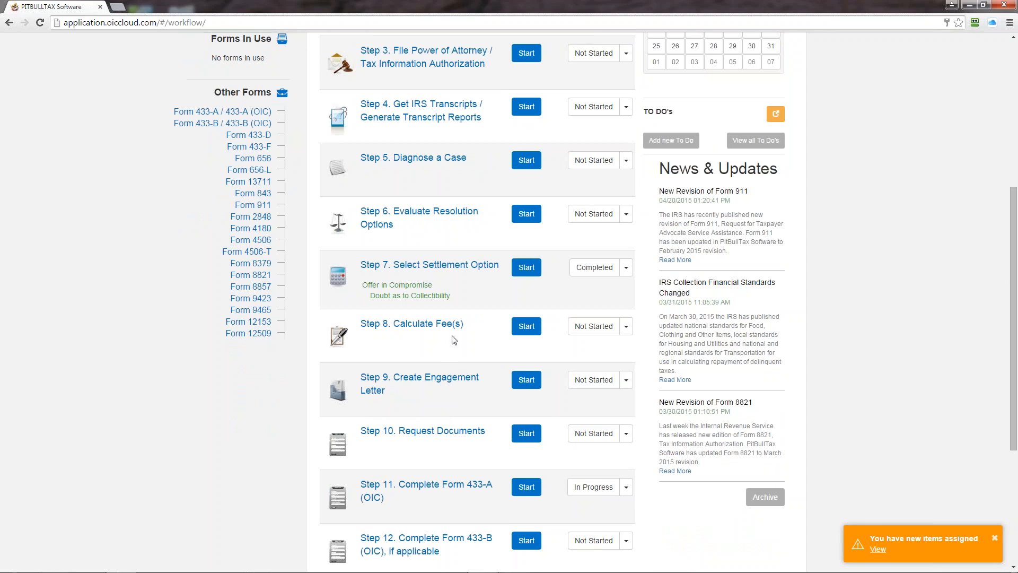
mouse_move(462, 311)
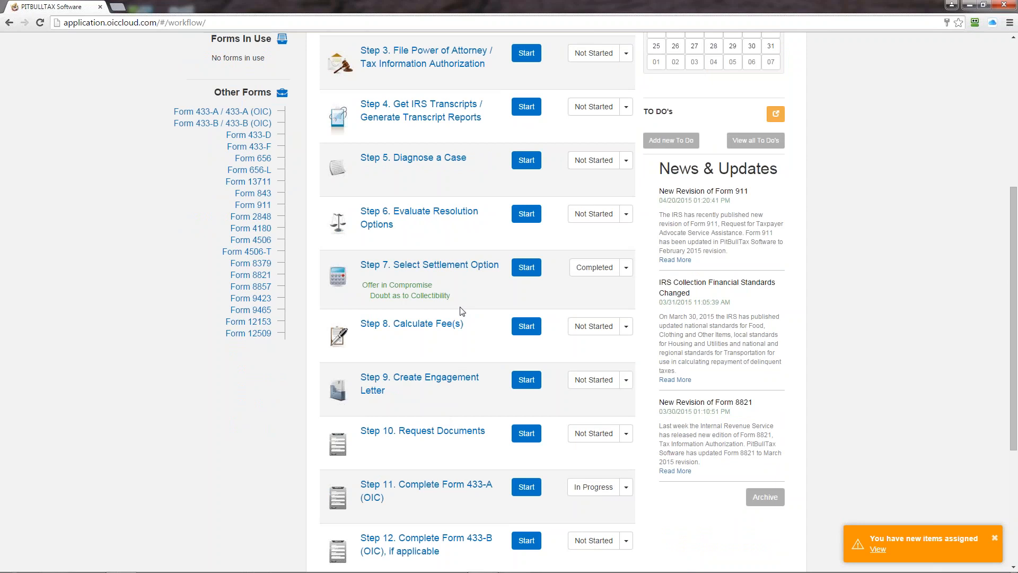
scroll(down, 3)
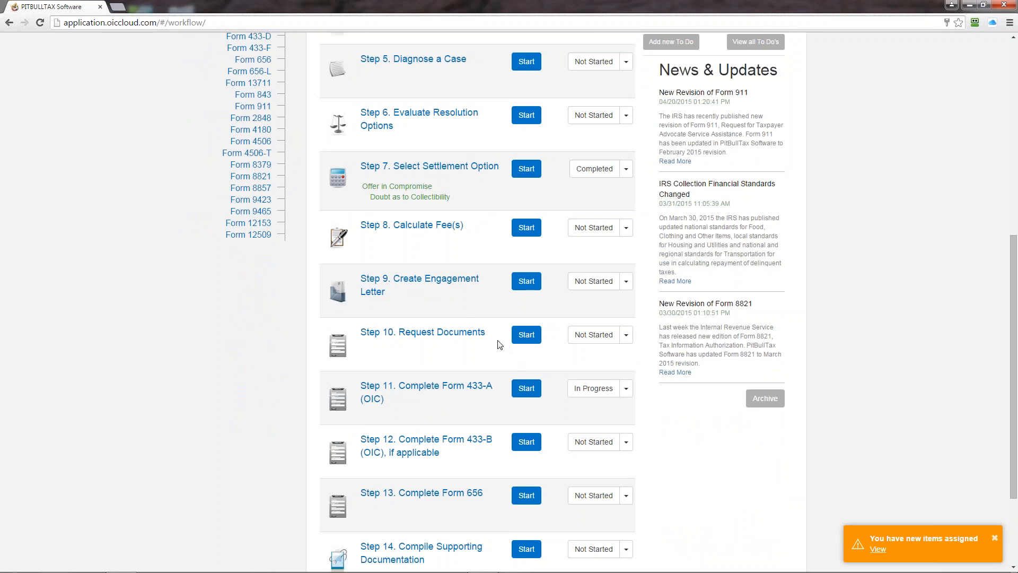
mouse_move(448, 332)
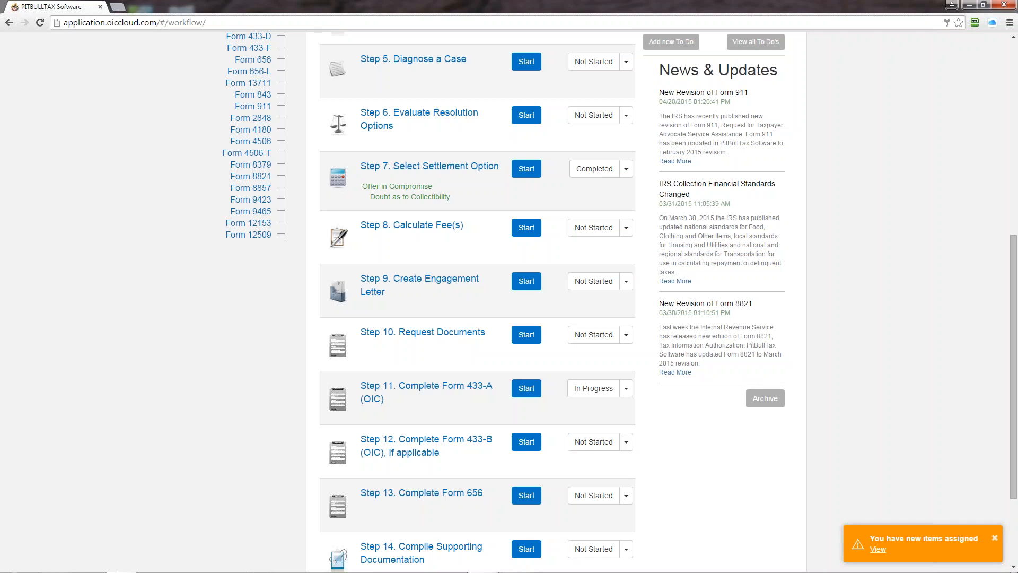
mouse_move(526, 389)
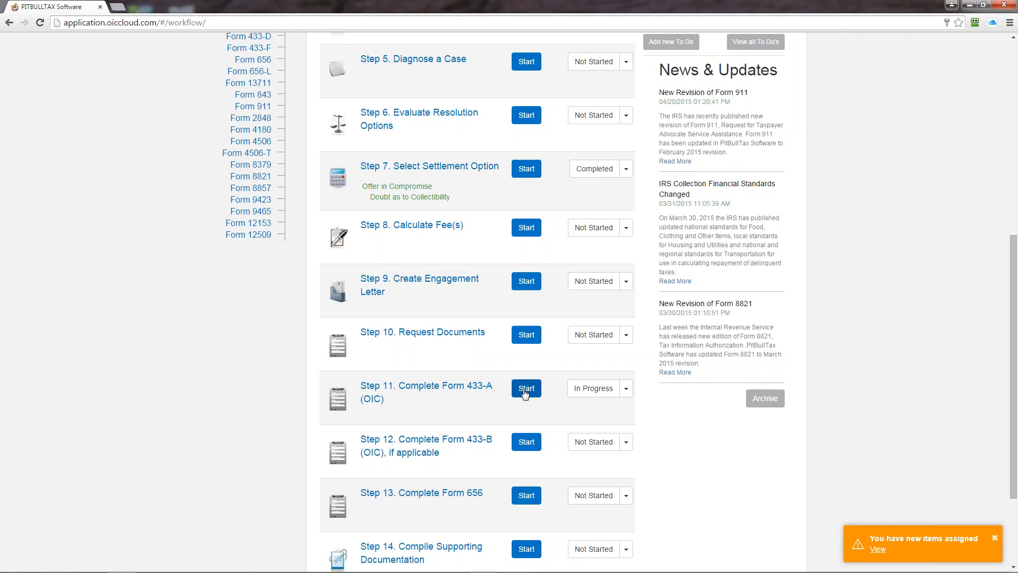
click(526, 388)
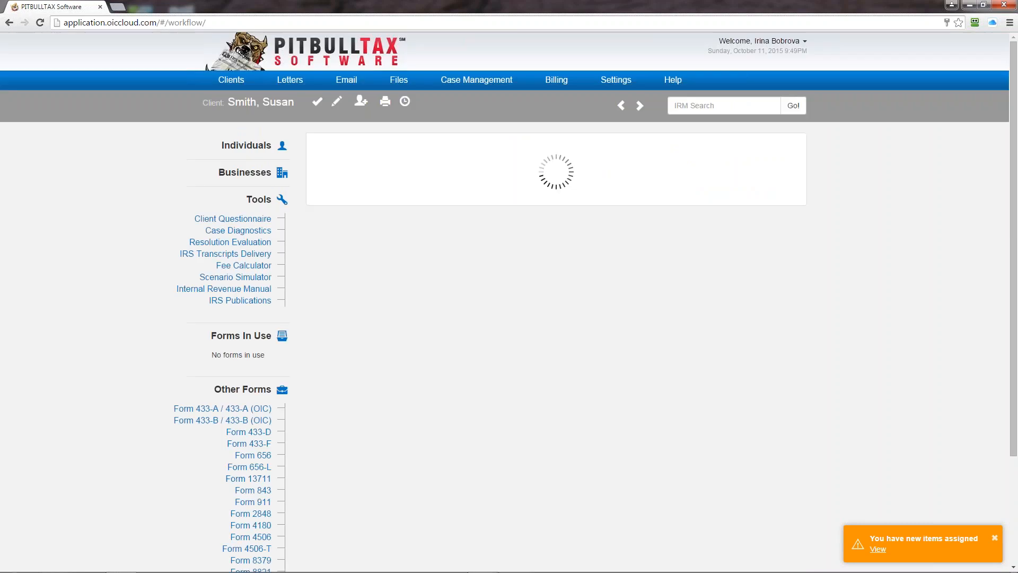
click(222, 408)
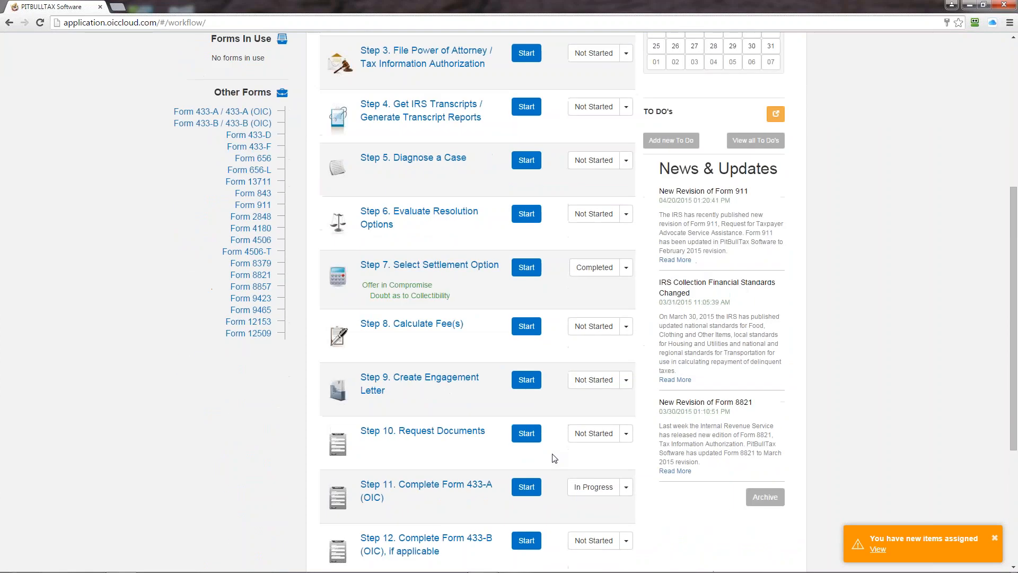
scroll(down, 3)
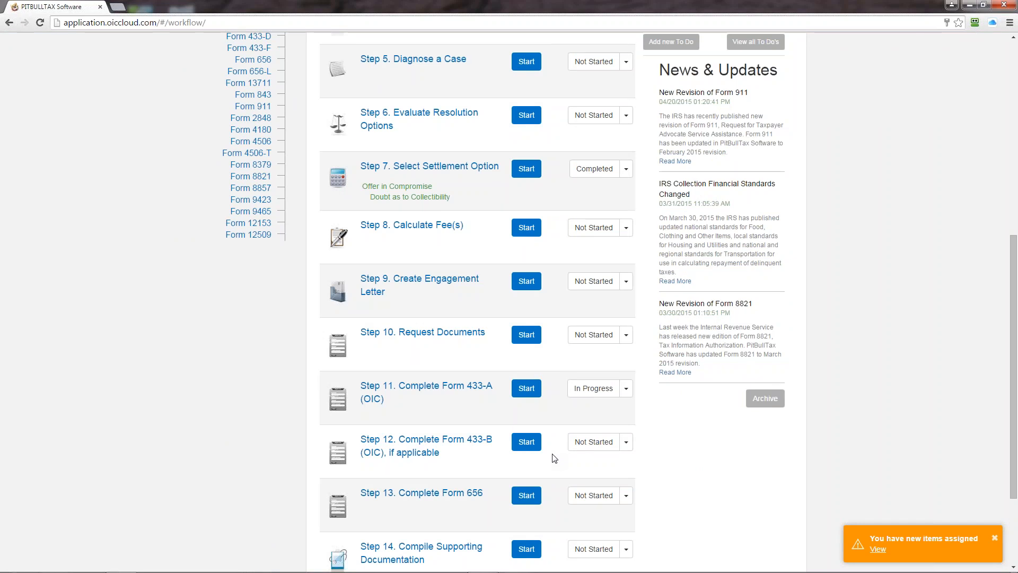
mouse_move(500, 498)
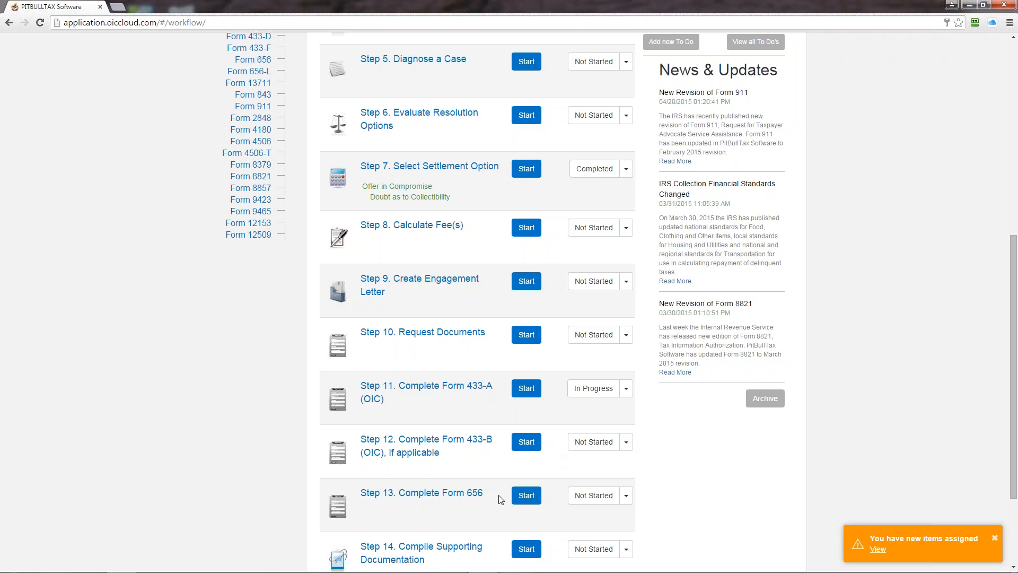
mouse_move(485, 515)
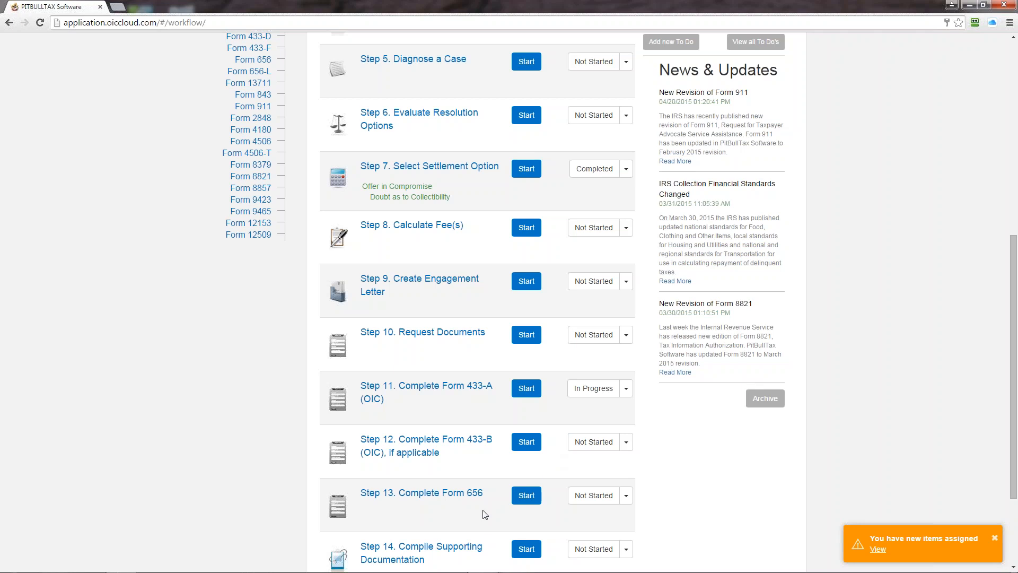
scroll(down, 3)
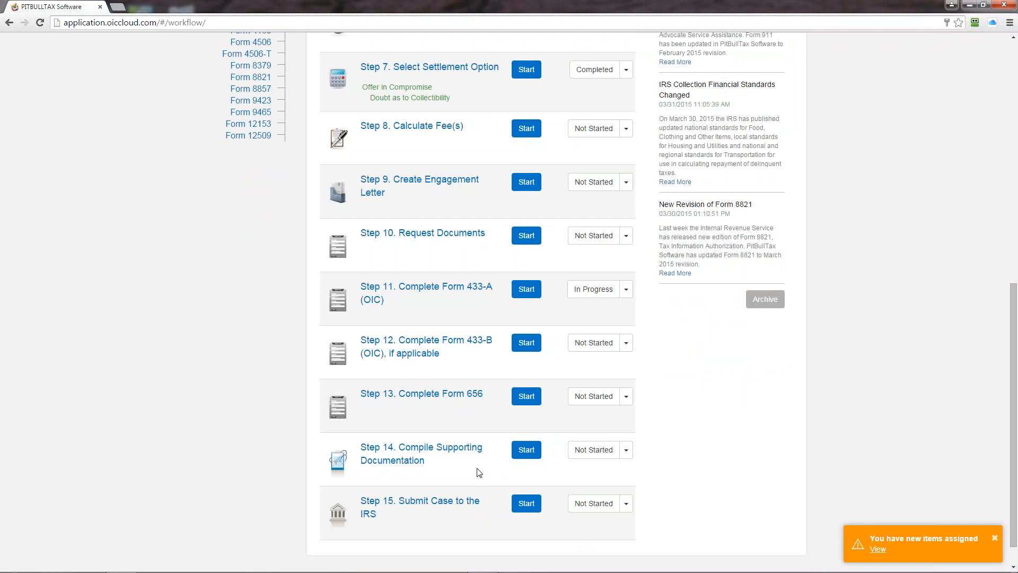
mouse_move(526, 465)
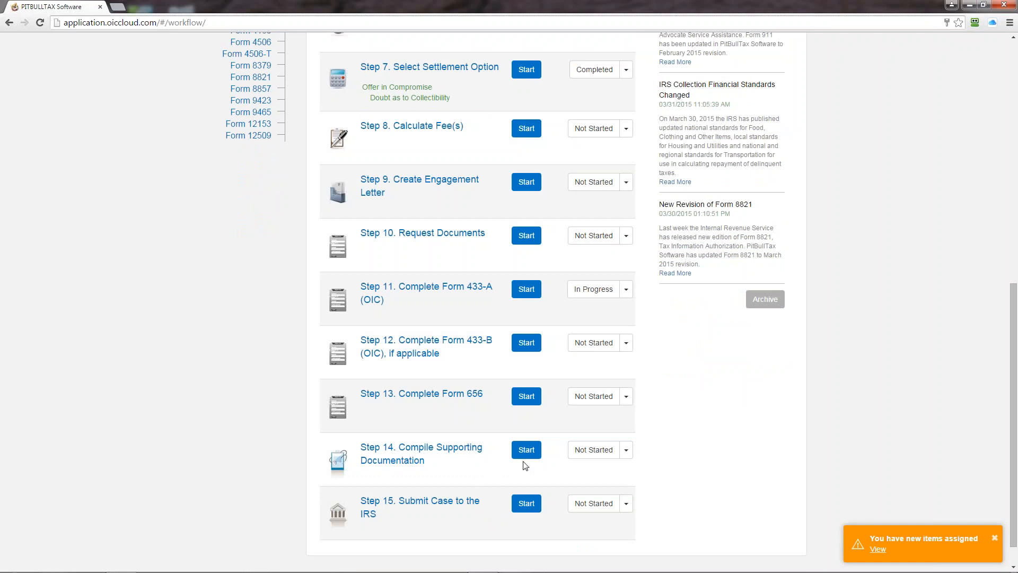
click(526, 449)
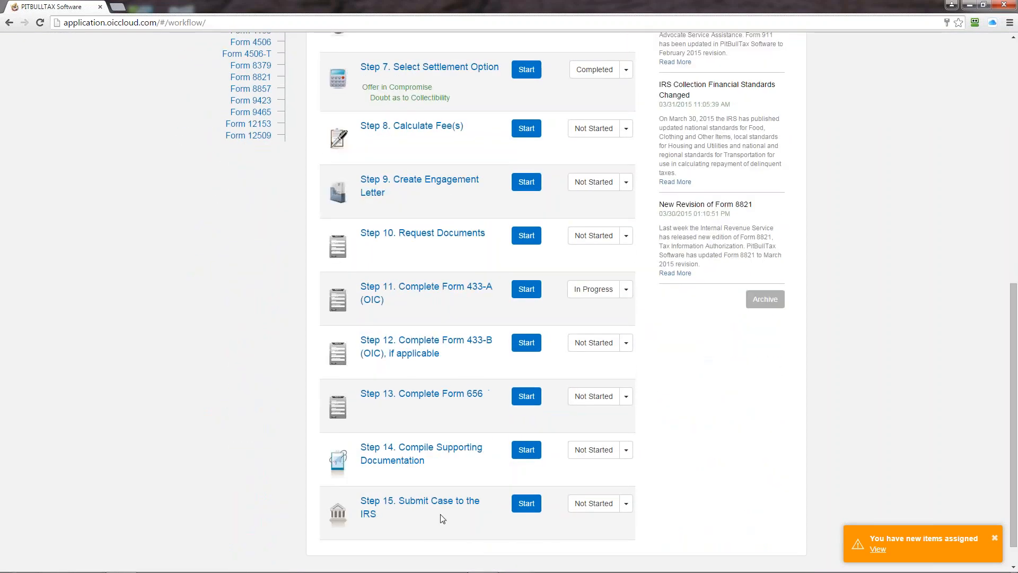
click(526, 503)
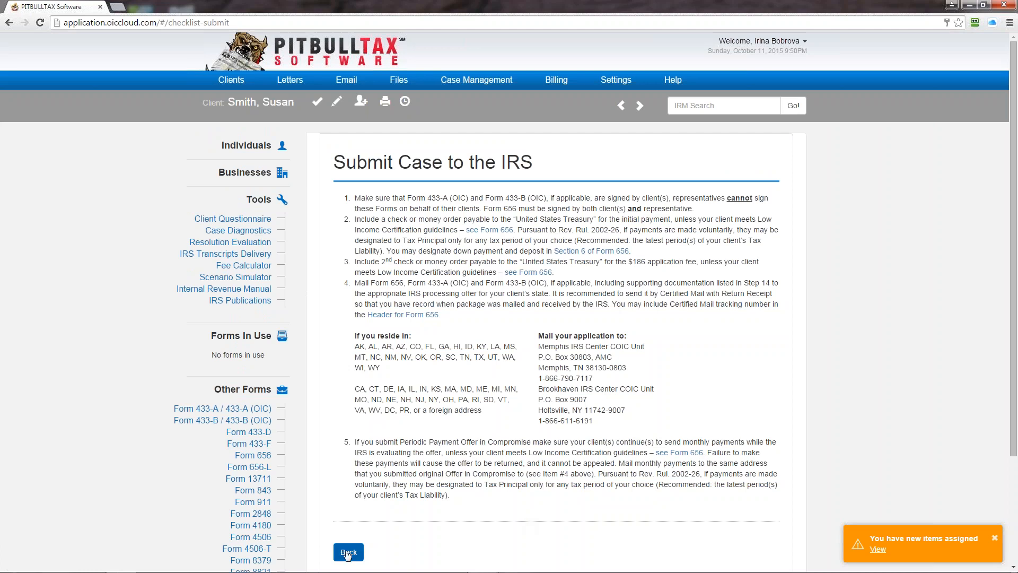
click(348, 552)
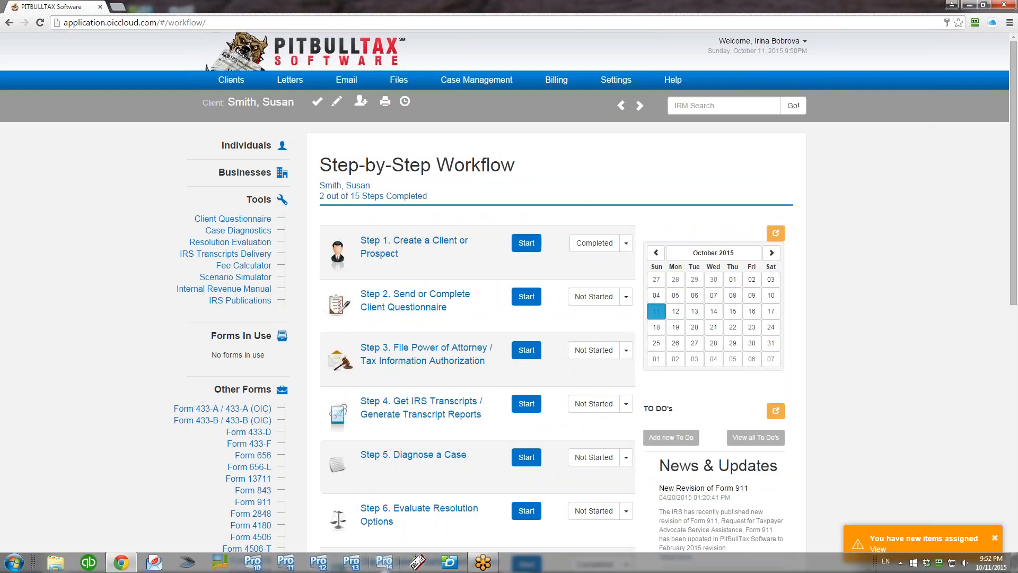
mouse_move(385, 562)
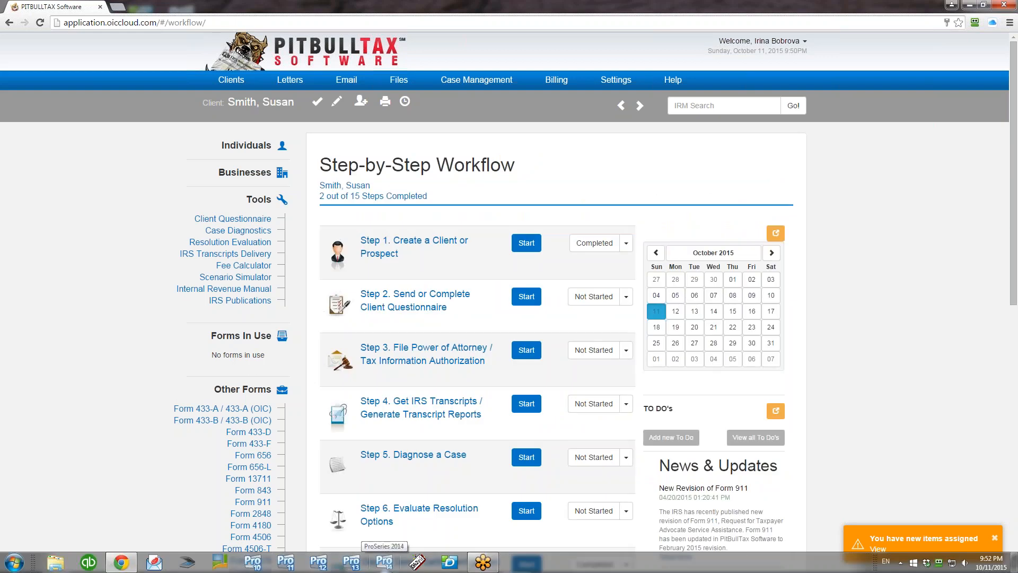